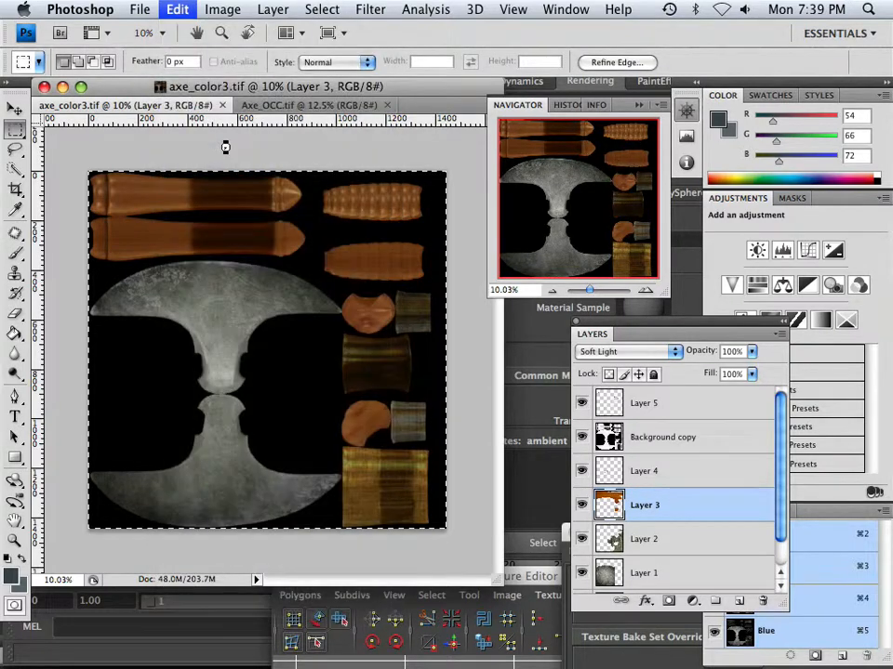
- Stamp all visible layers into a new Layer 6 and move it to the top of the stack
click(176, 9)
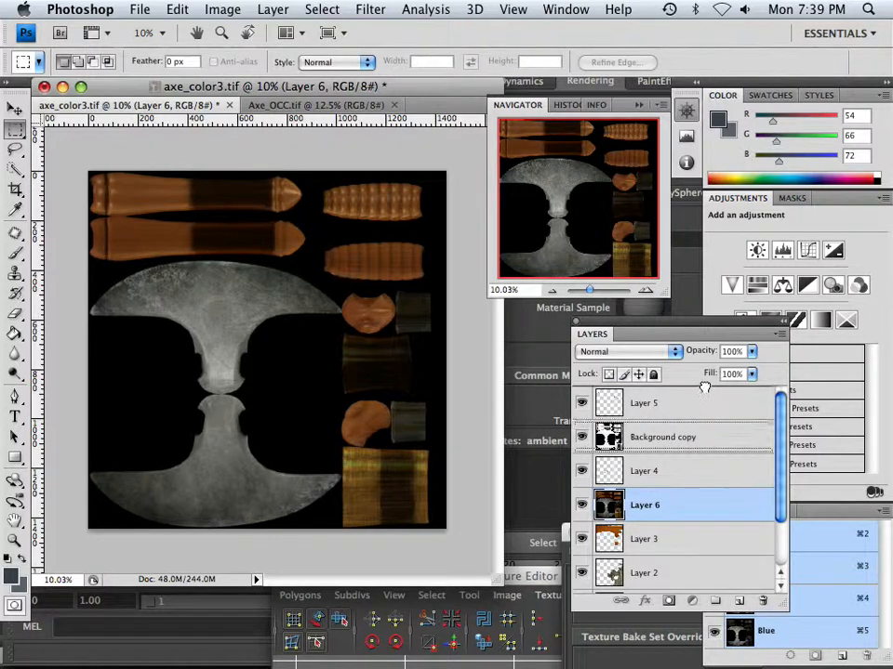
drag(644, 506, 643, 400)
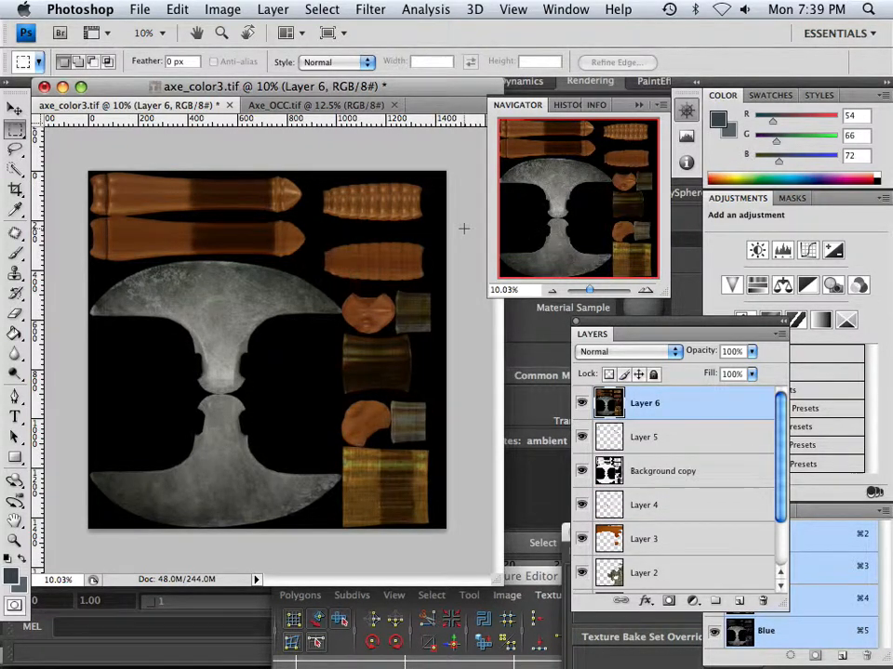
- Start a Black & White adjustment on the merged layer, darkening the cyan and blue tones and lifting magentas
click(223, 8)
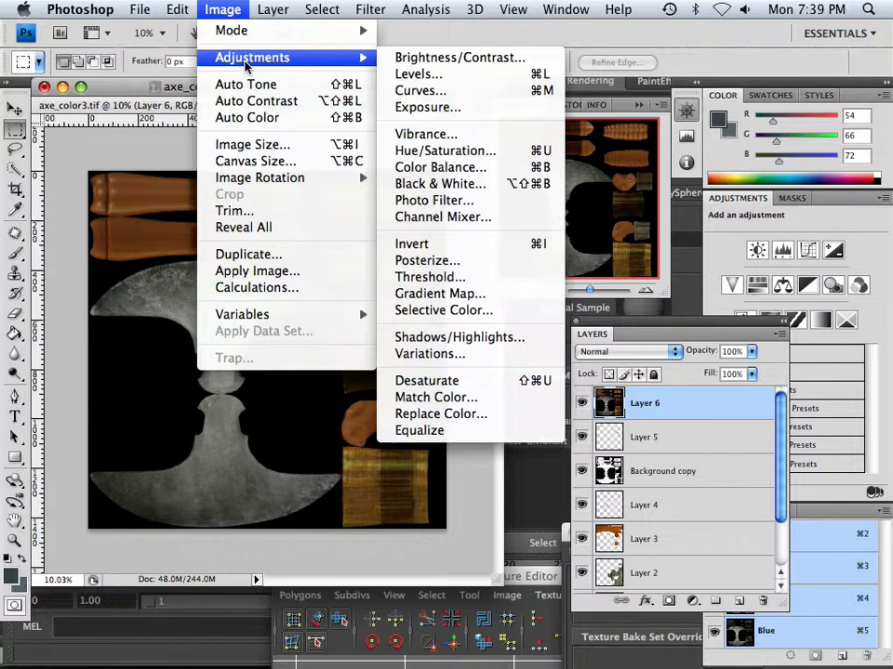
mouse_move(439, 184)
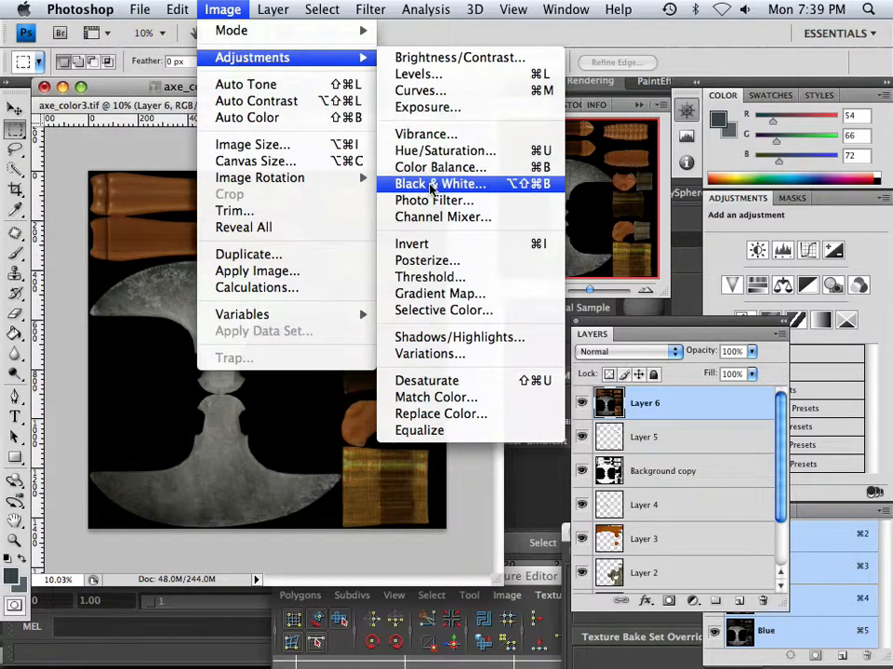
click(438, 185)
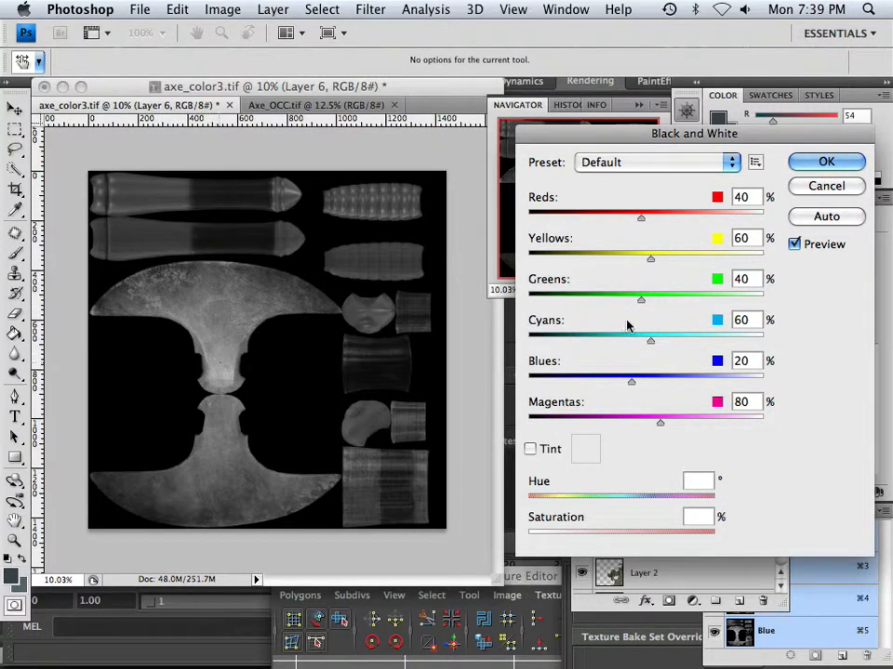
drag(651, 257, 630, 257)
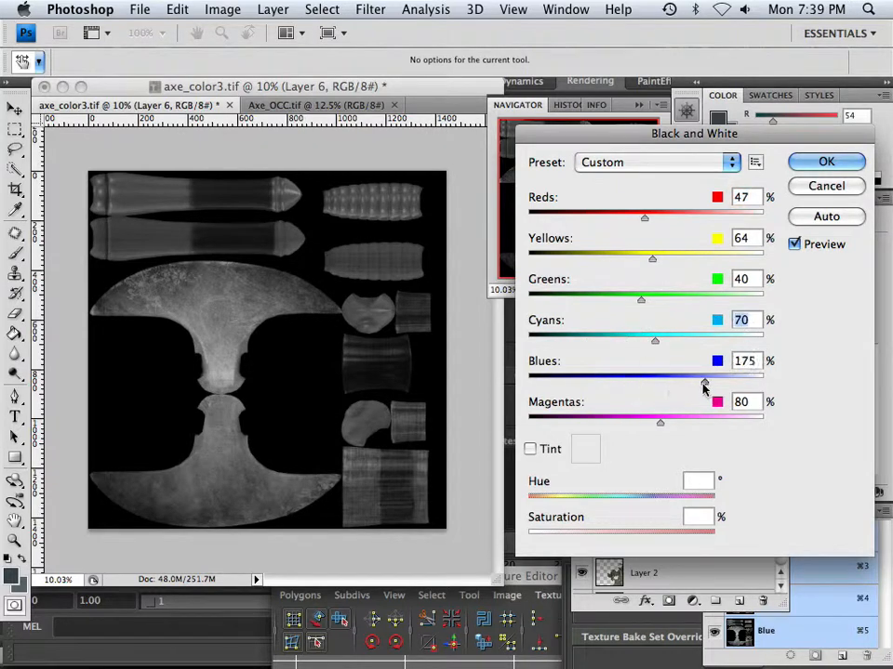
drag(703, 381, 662, 381)
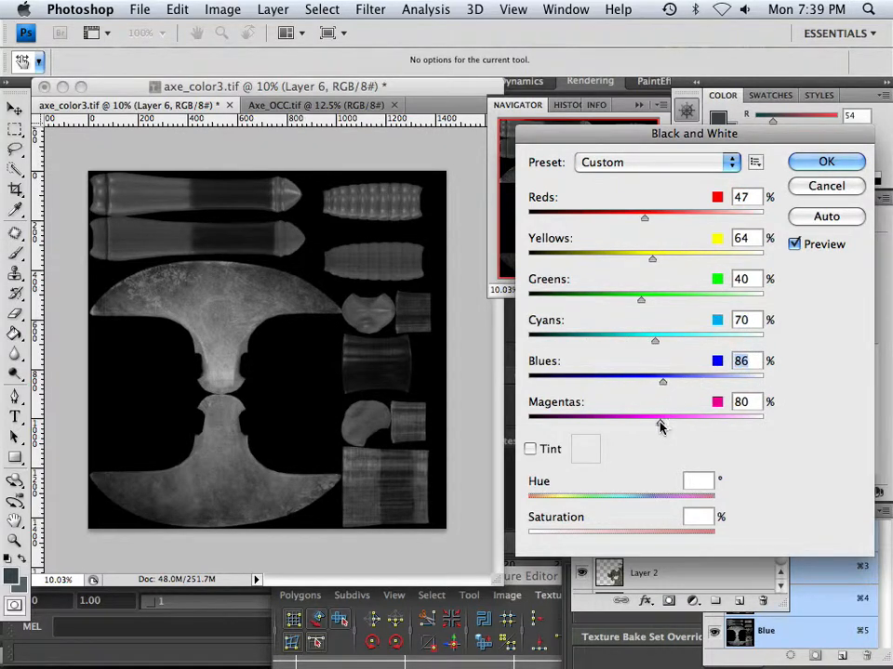
drag(662, 421, 677, 420)
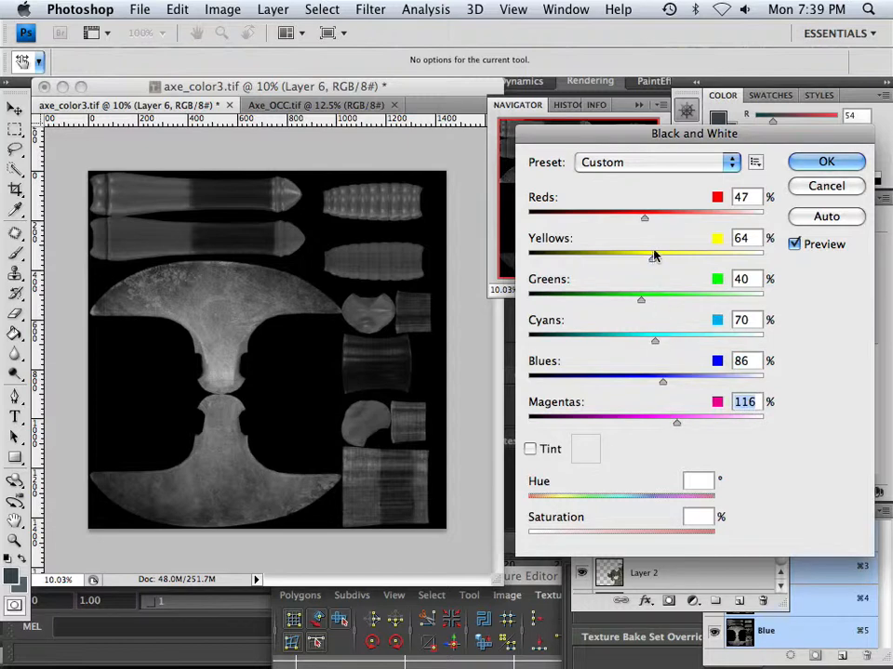
drag(655, 340, 595, 340)
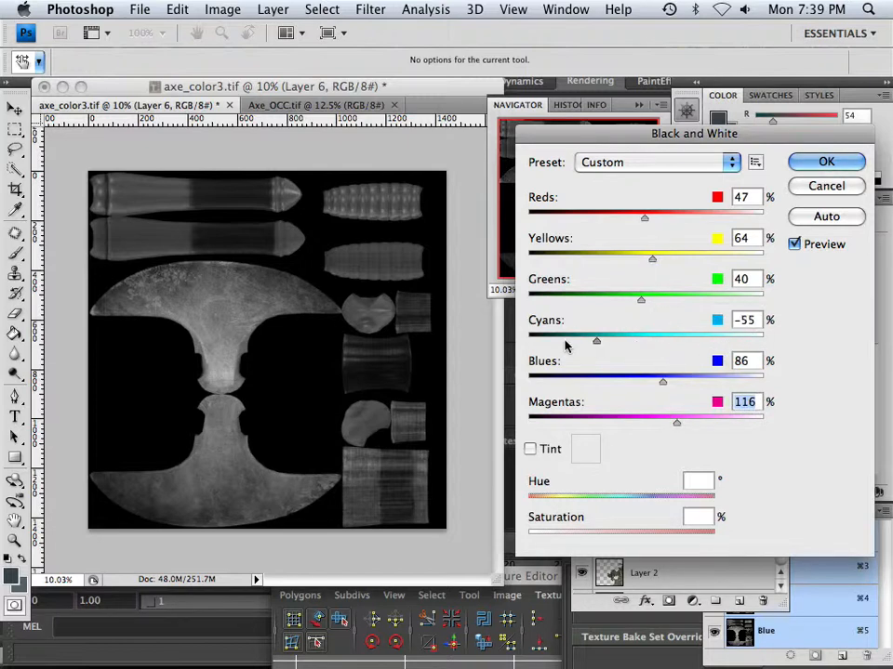
drag(662, 381, 554, 375)
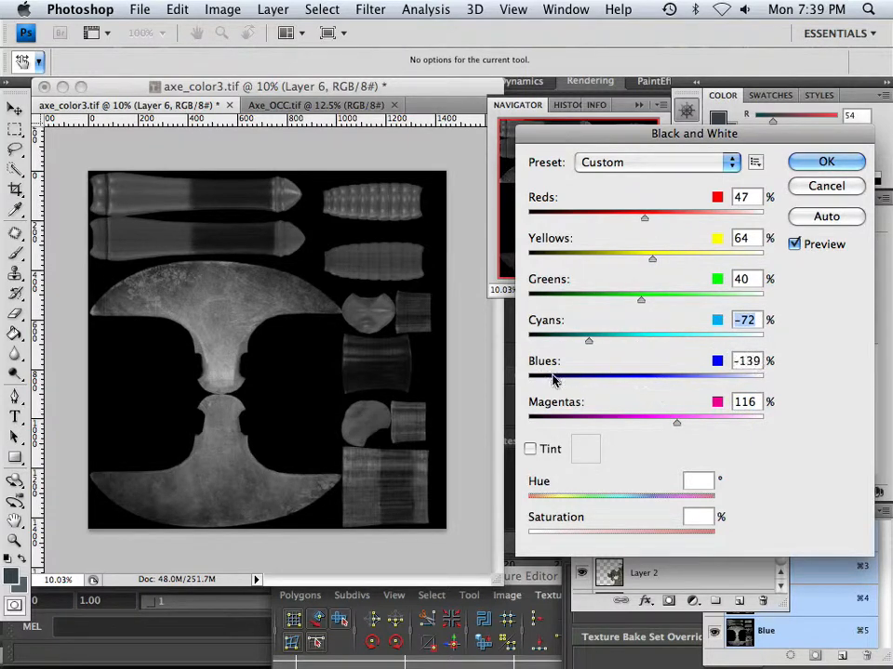
- Darken reds, yellows and greens, then raise yellows and reds back up to restore the handle
drag(640, 300, 551, 299)
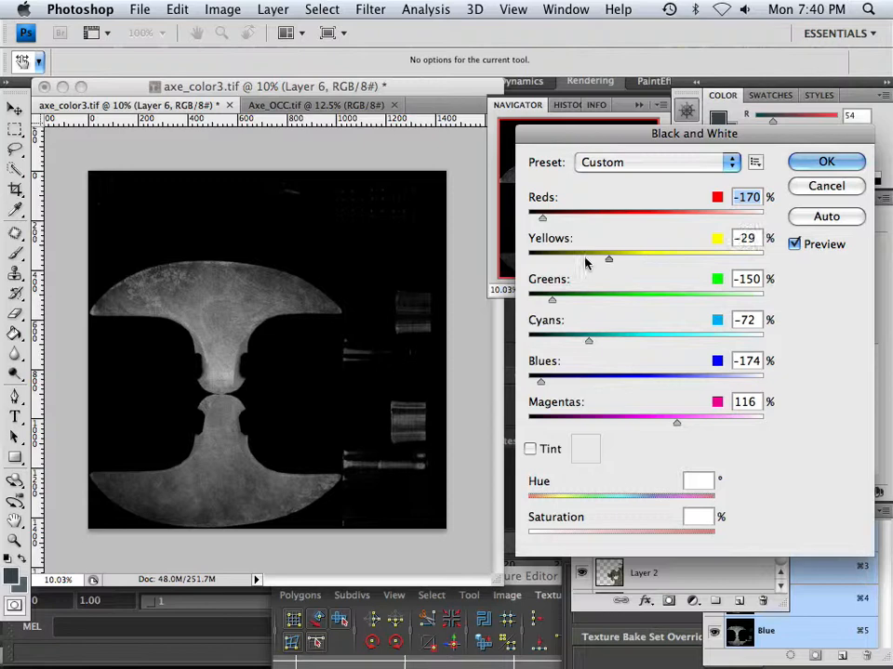
drag(608, 258, 569, 259)
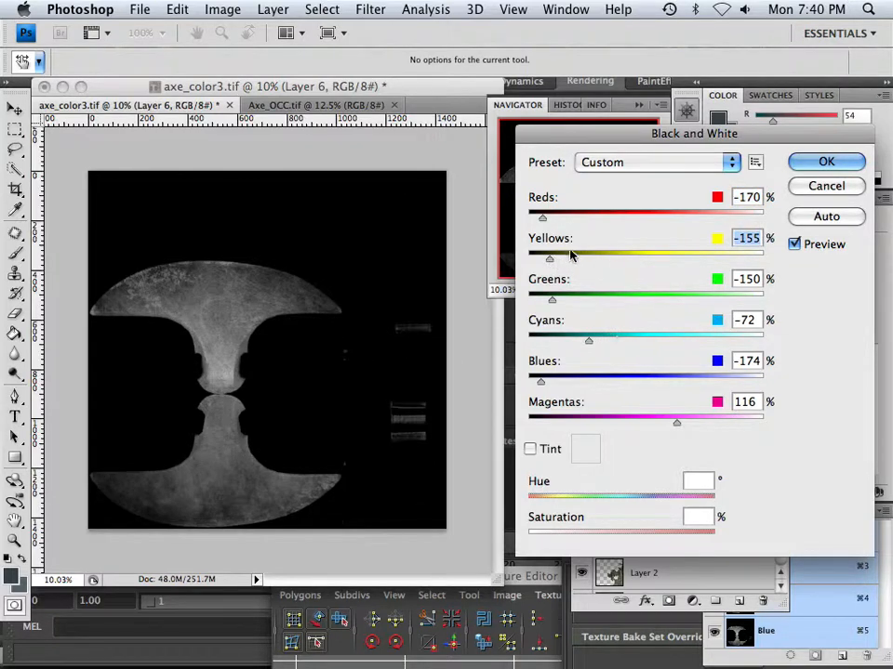
drag(543, 257, 625, 256)
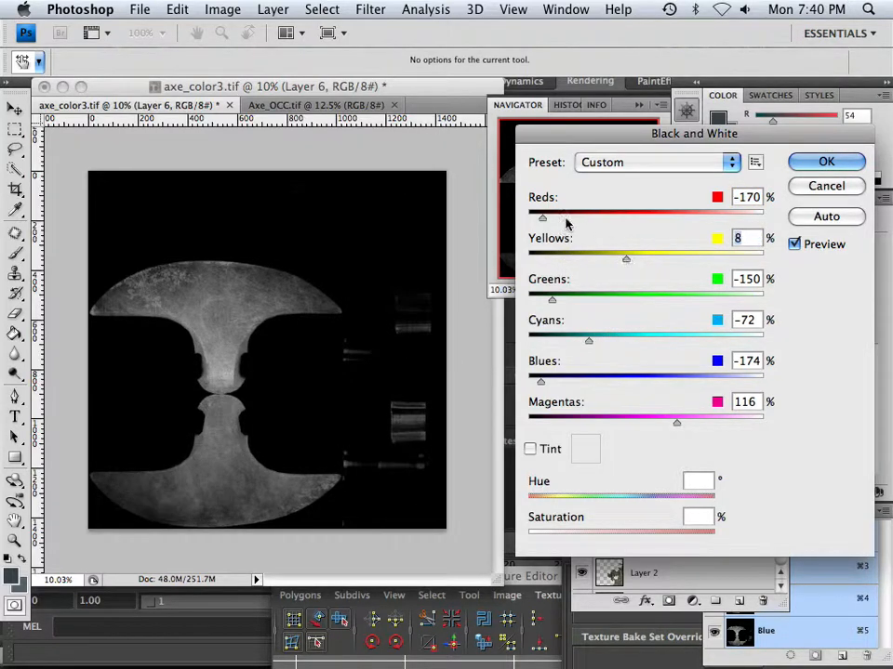
drag(543, 218, 625, 218)
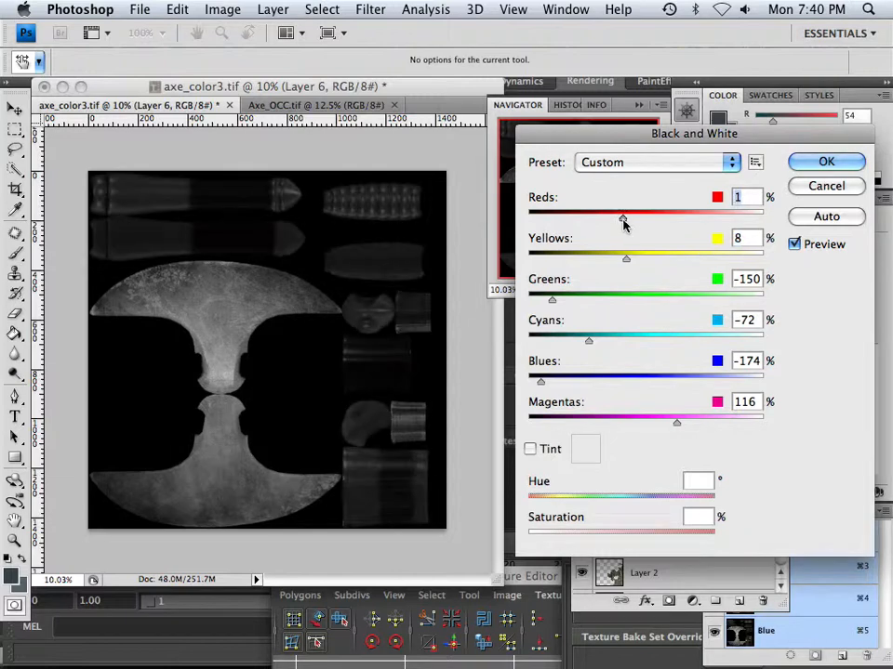
drag(625, 216, 651, 215)
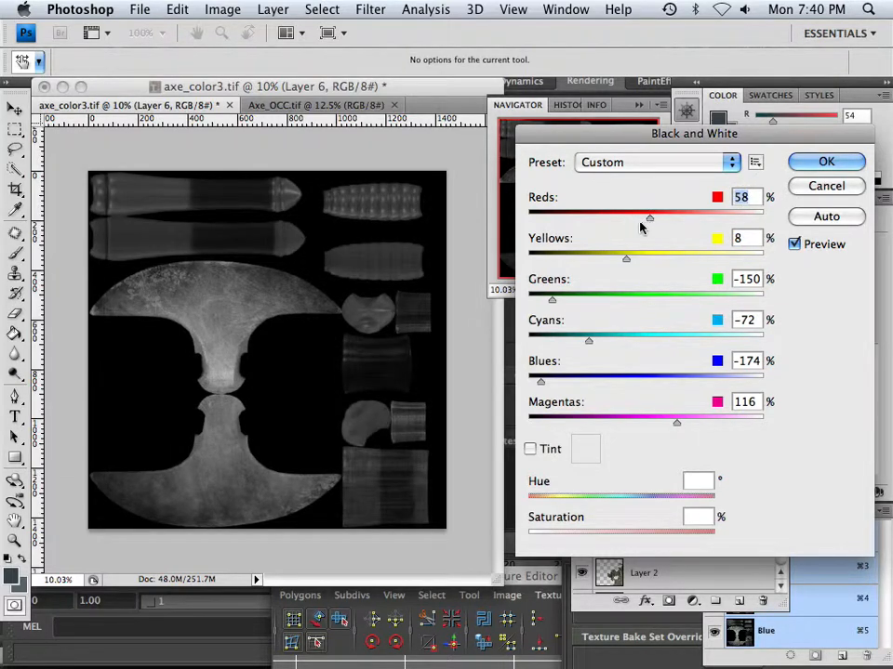
drag(649, 215, 642, 216)
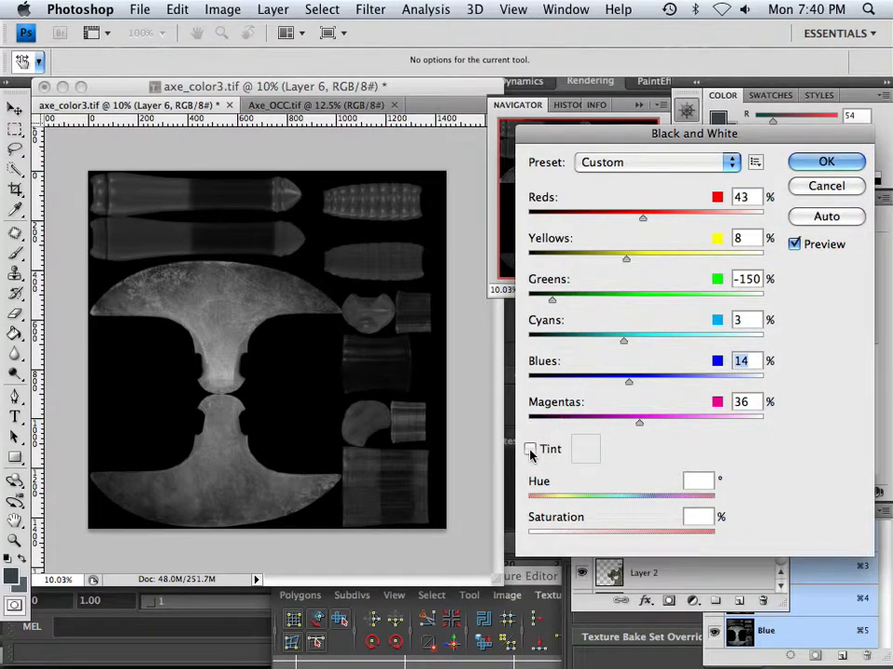
- Enable Tint with Saturation at 0 and apply the Black & White conversion
click(530, 448)
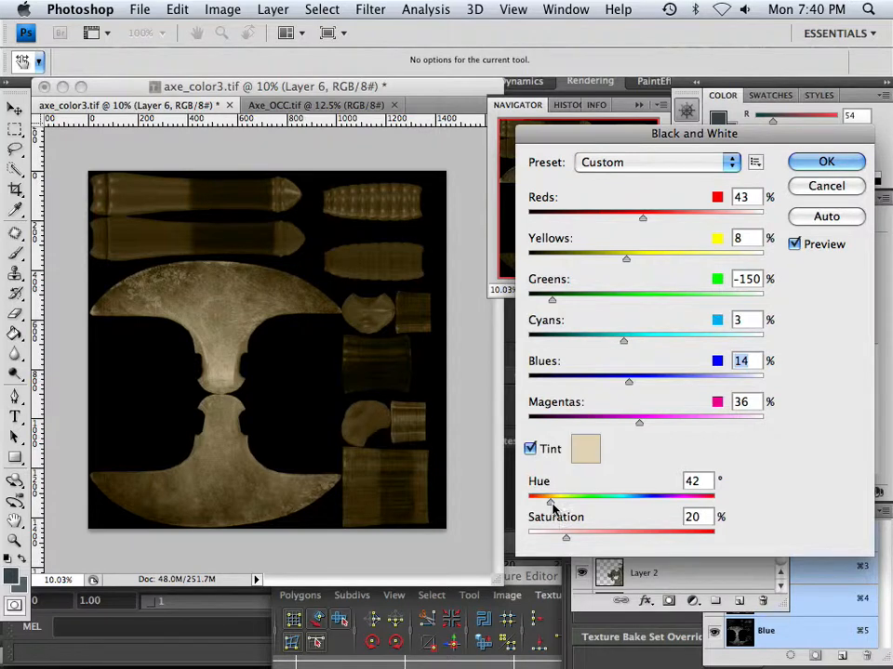
drag(565, 536, 528, 536)
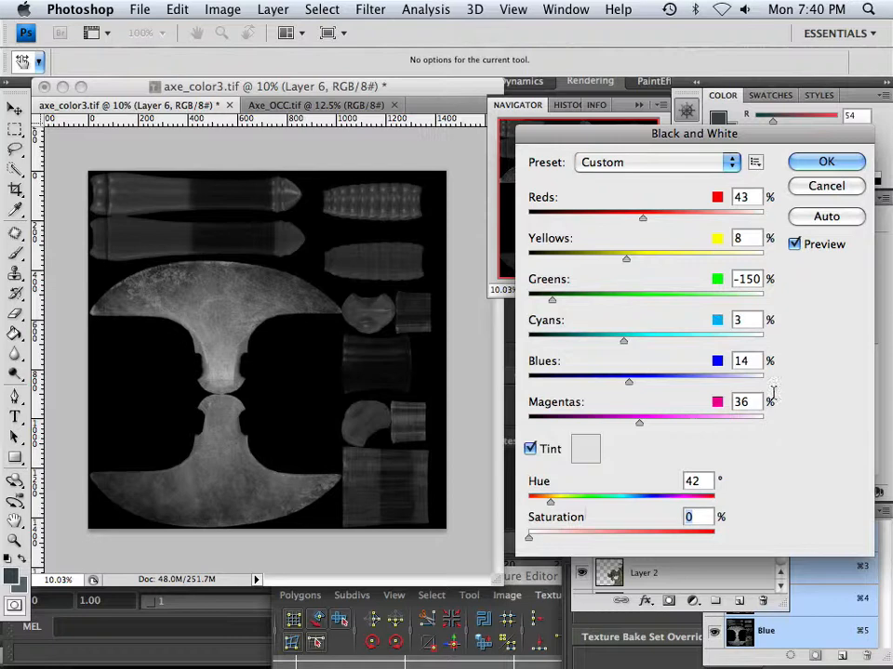
click(826, 160)
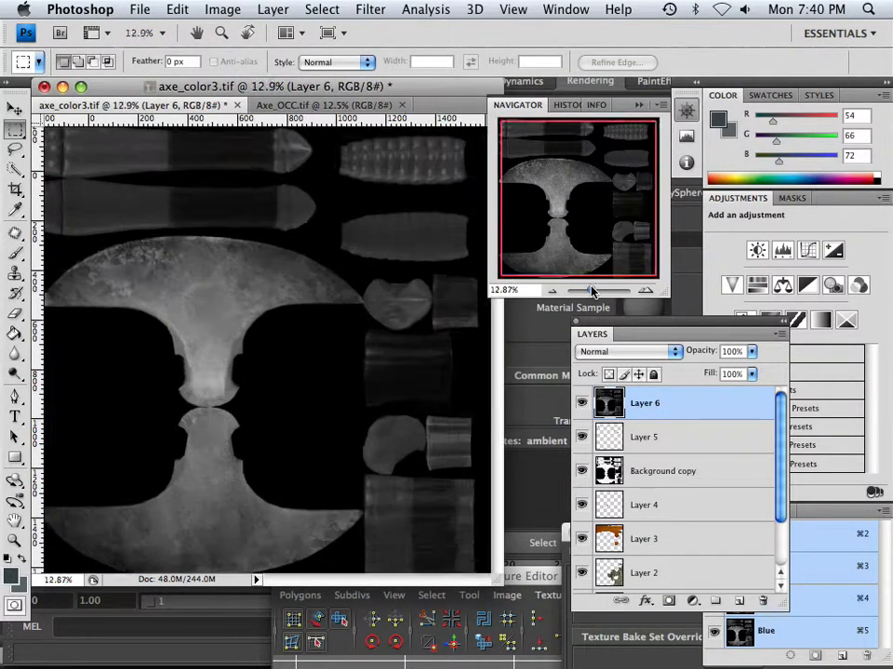
- Start a Levels adjustment, trying the white input point and nudging the midtone slider
click(223, 9)
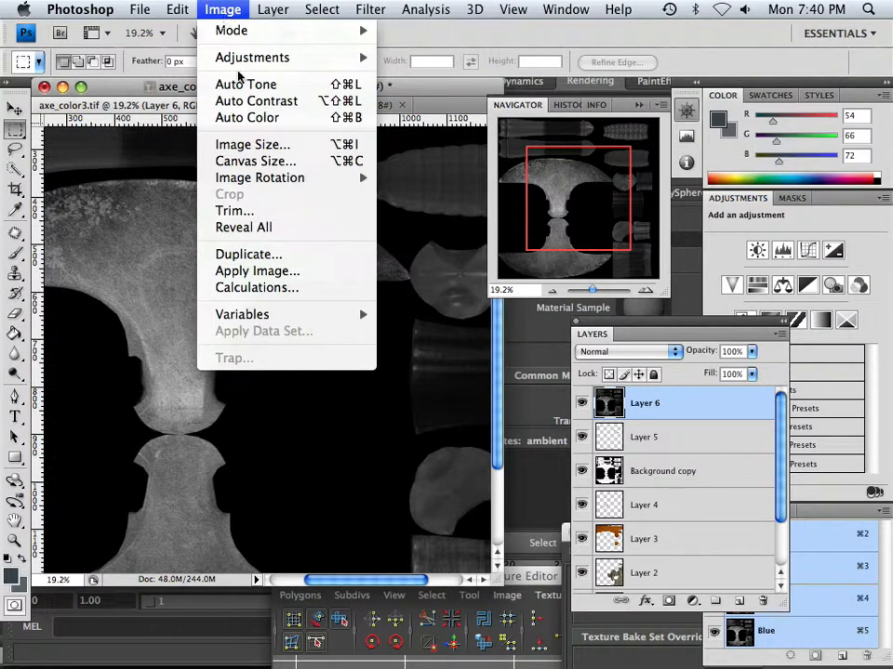
mouse_move(253, 56)
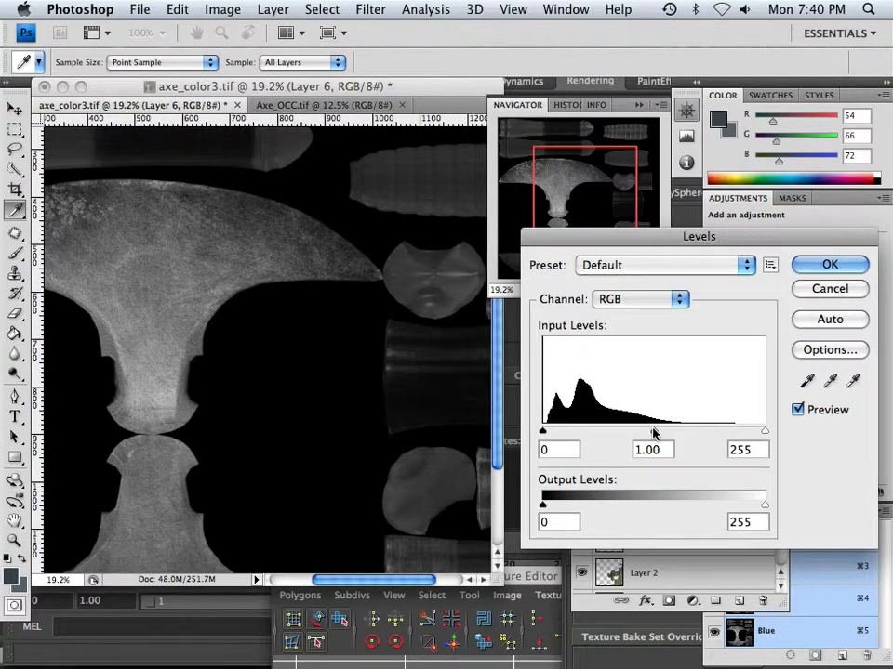
drag(766, 430, 748, 430)
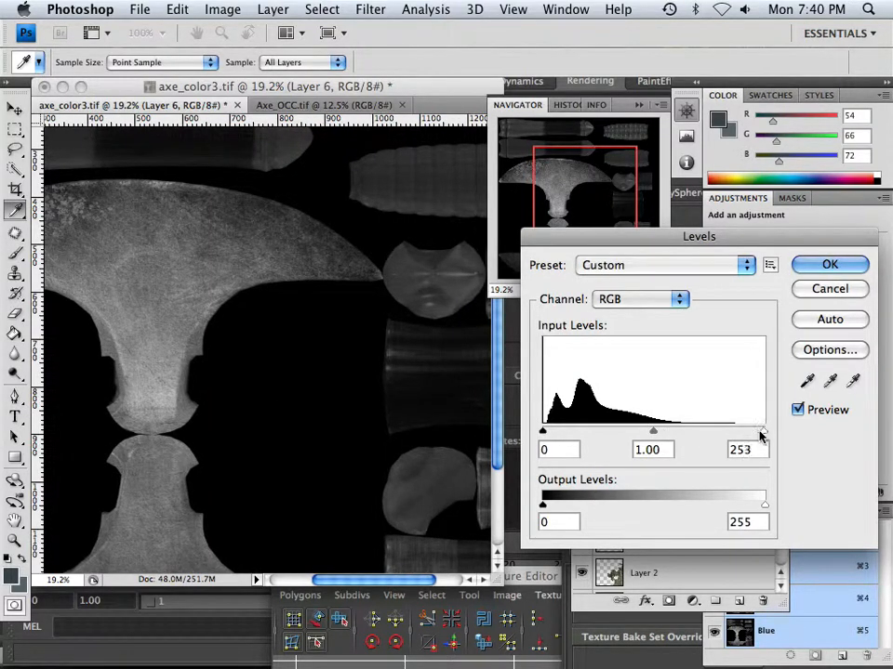
drag(761, 432, 764, 431)
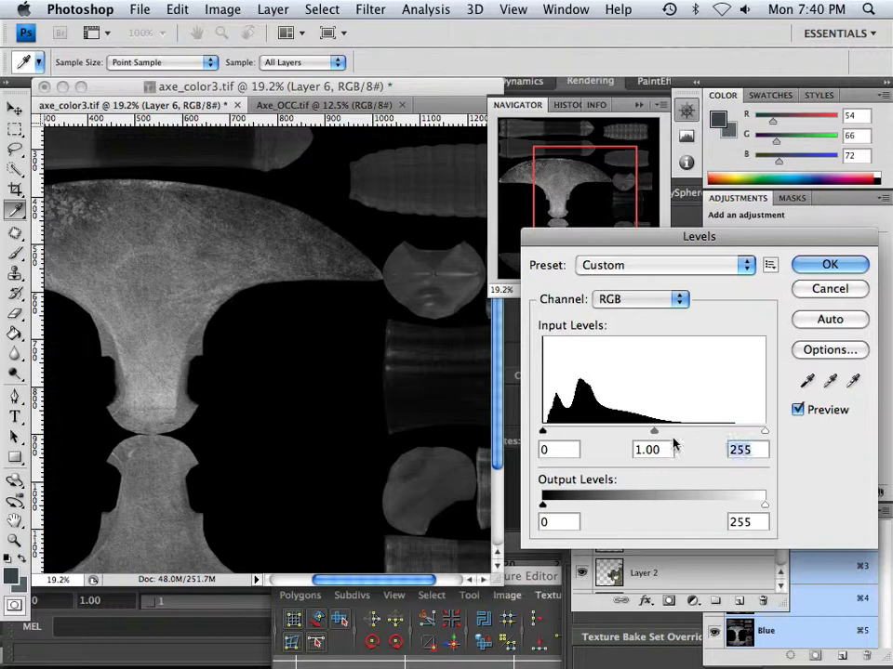
drag(655, 431, 668, 432)
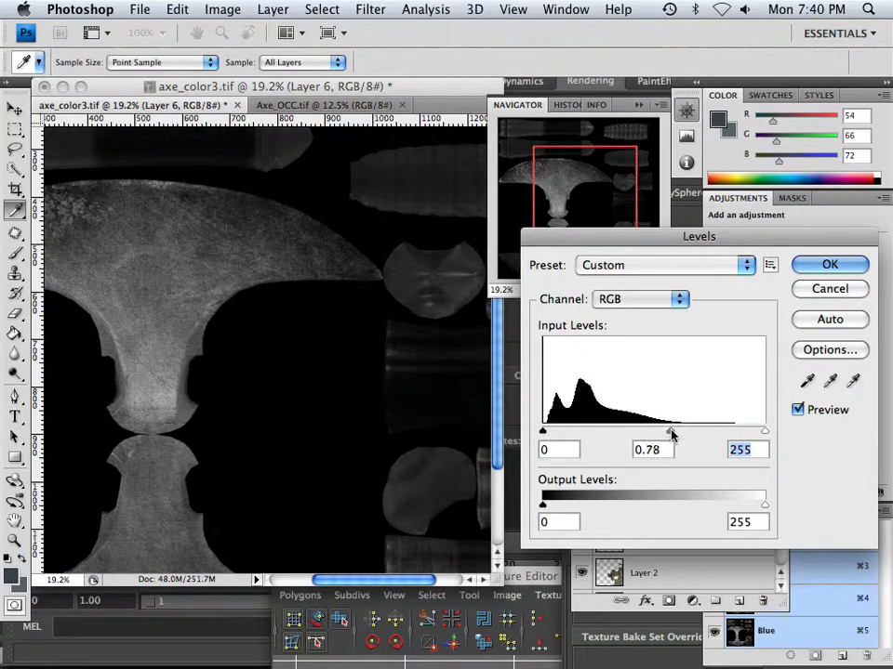
drag(651, 431, 662, 432)
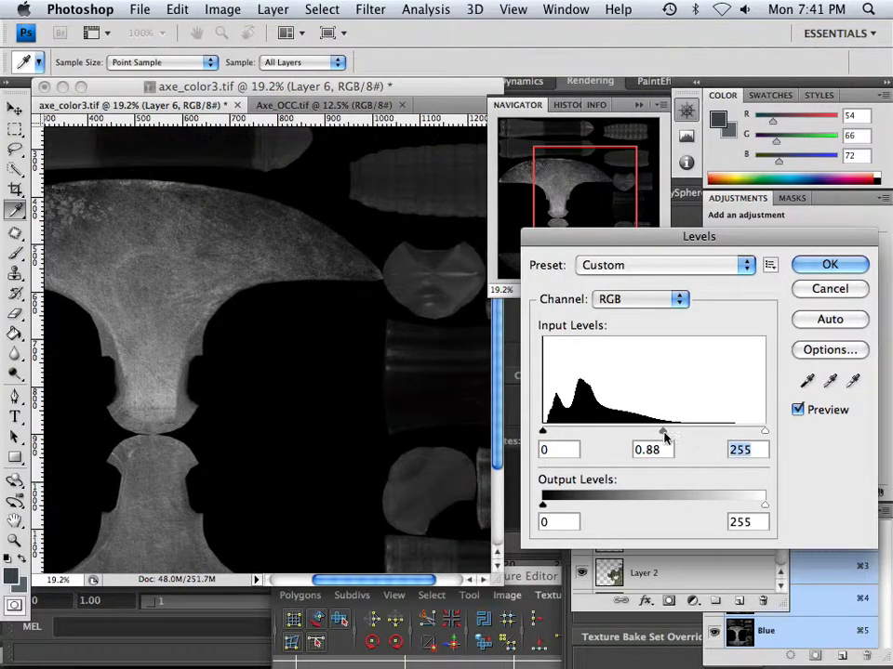
drag(677, 431, 673, 431)
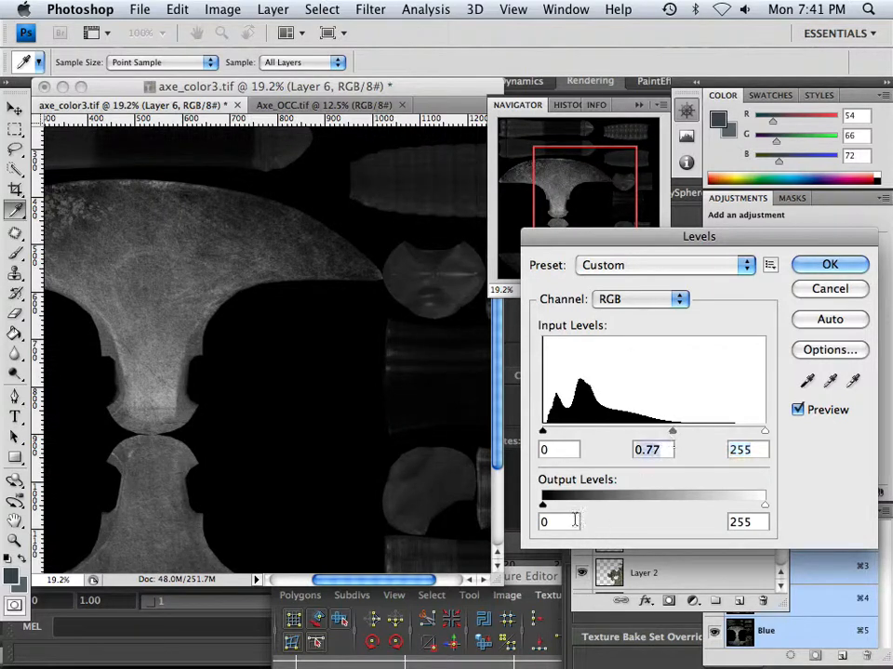
- Set the midtone input to about 1.34 and lower the output white to 143 to cap the highlights
drag(764, 503, 760, 504)
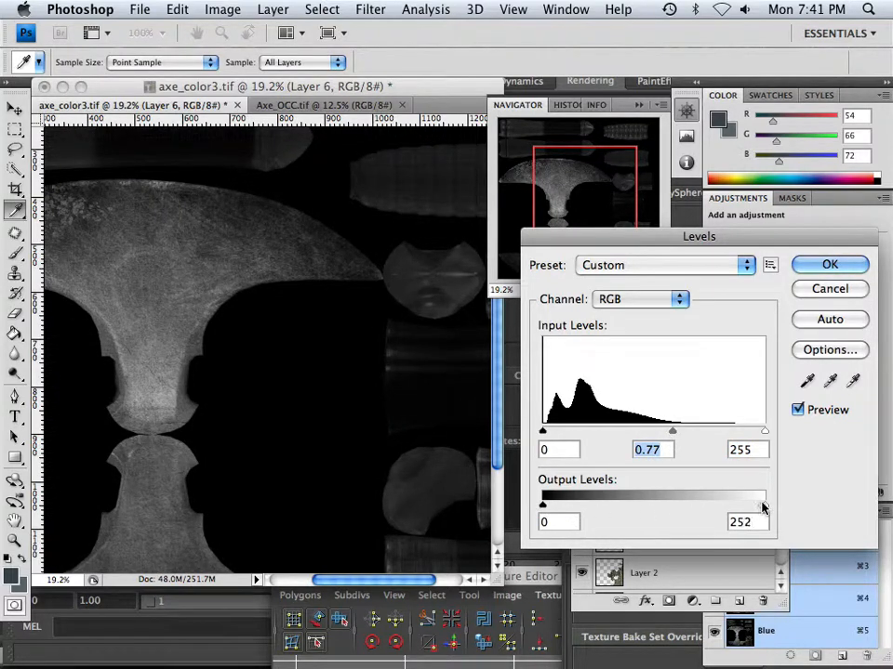
drag(762, 494, 673, 494)
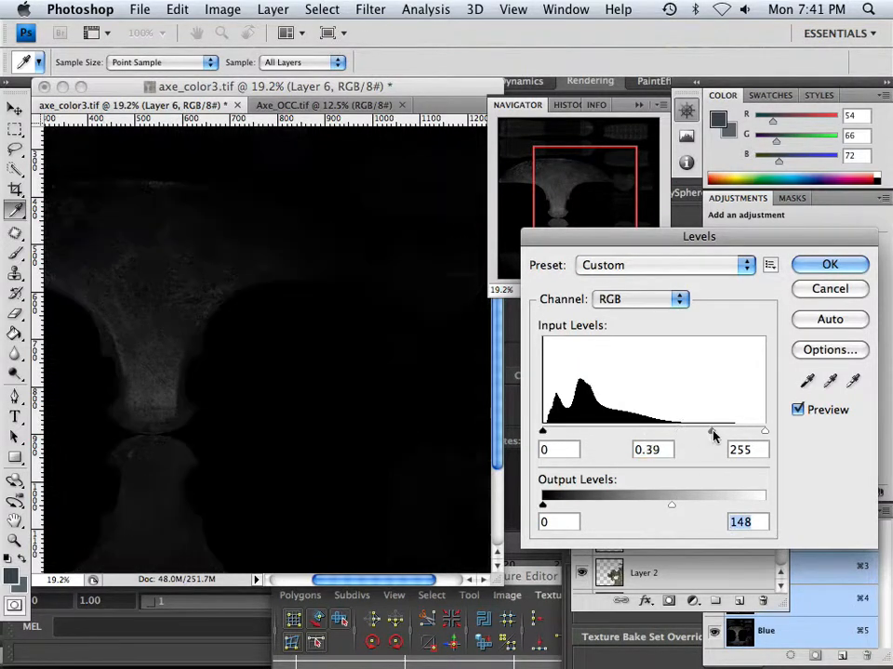
drag(671, 431, 640, 431)
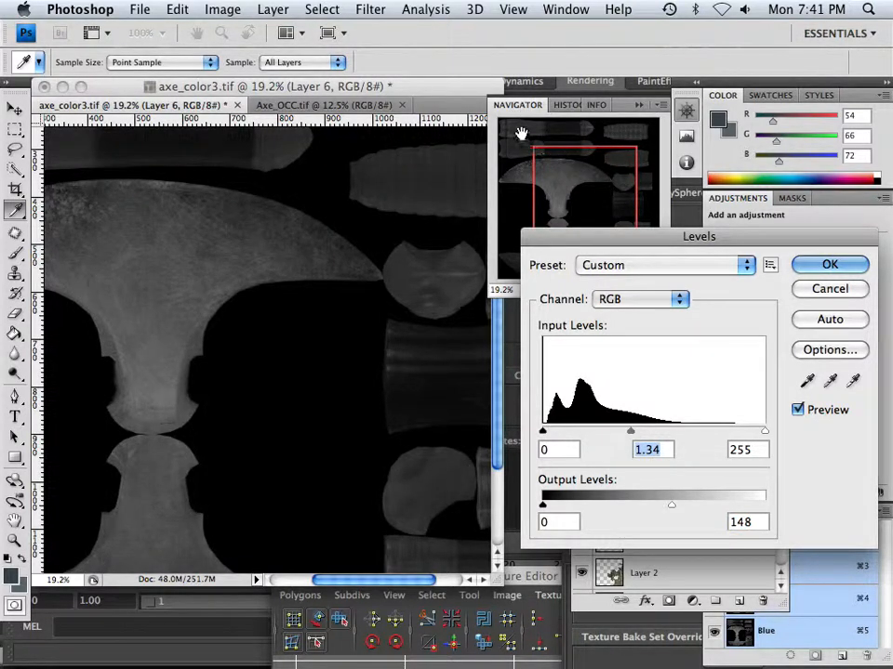
drag(671, 502, 668, 502)
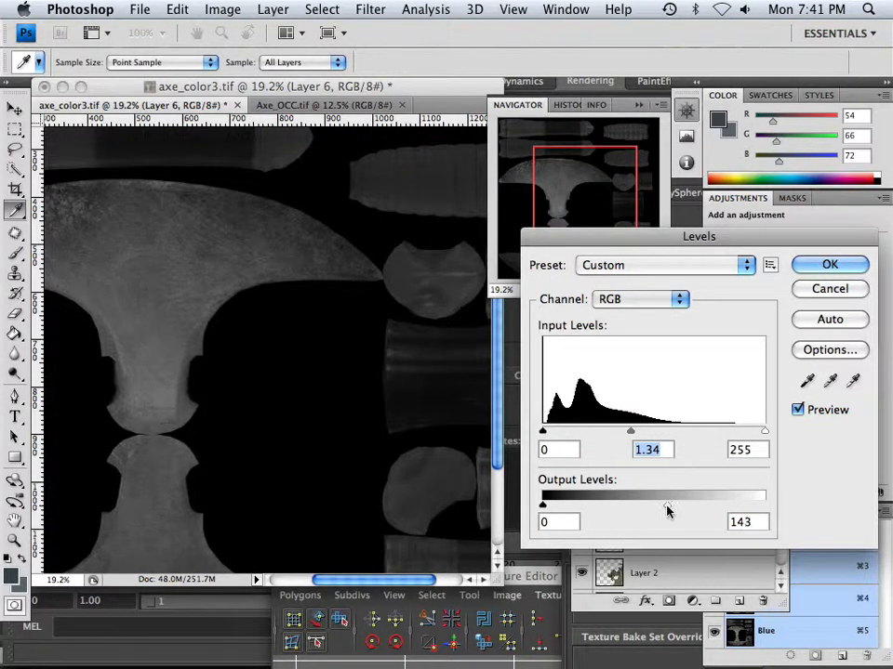
drag(668, 510, 662, 509)
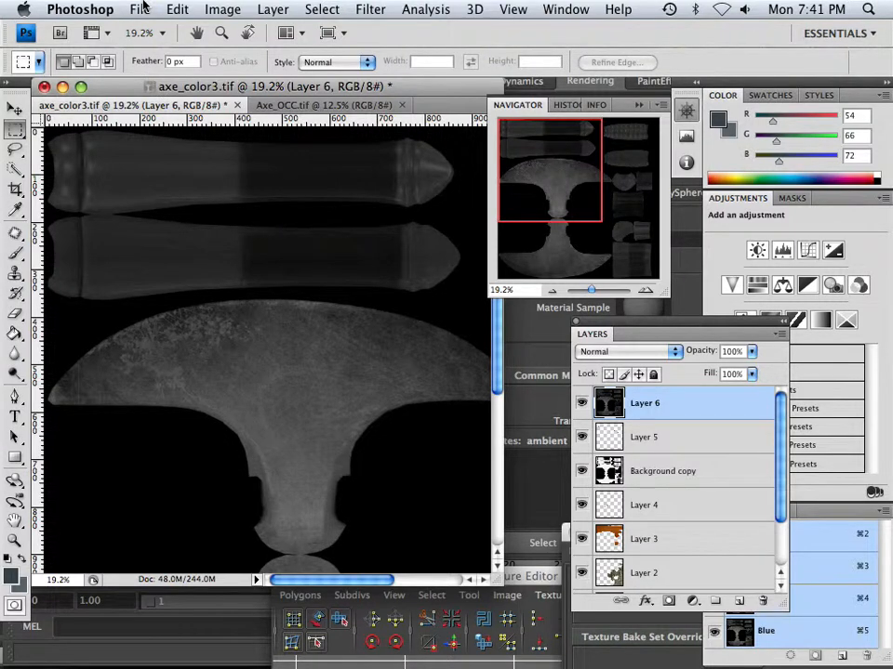
- Save the gray texture as TIFF file axe_Bump.tif in the lightMap folder, accepting the TIFF options
click(140, 9)
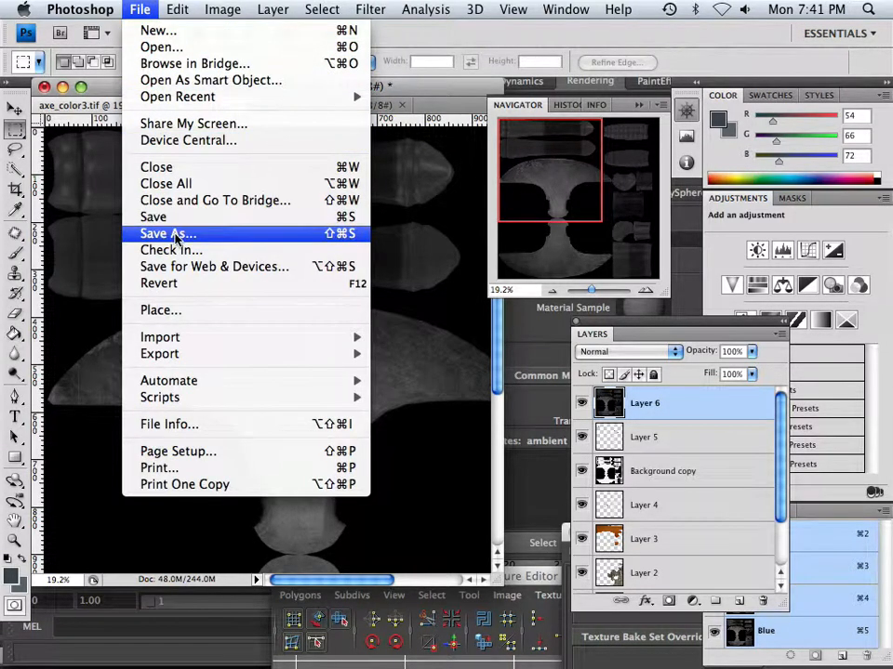
click(167, 234)
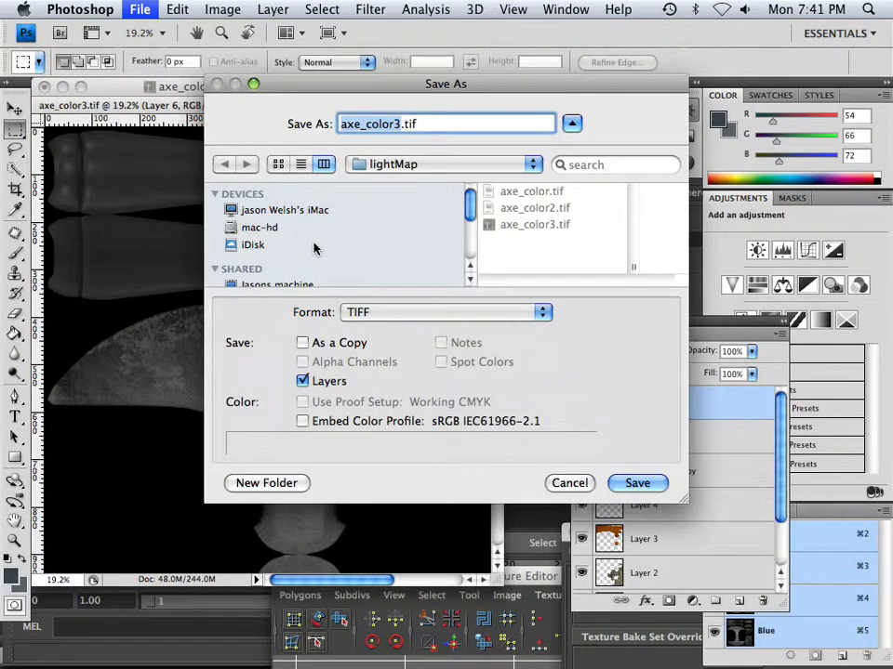
mouse_move(392, 153)
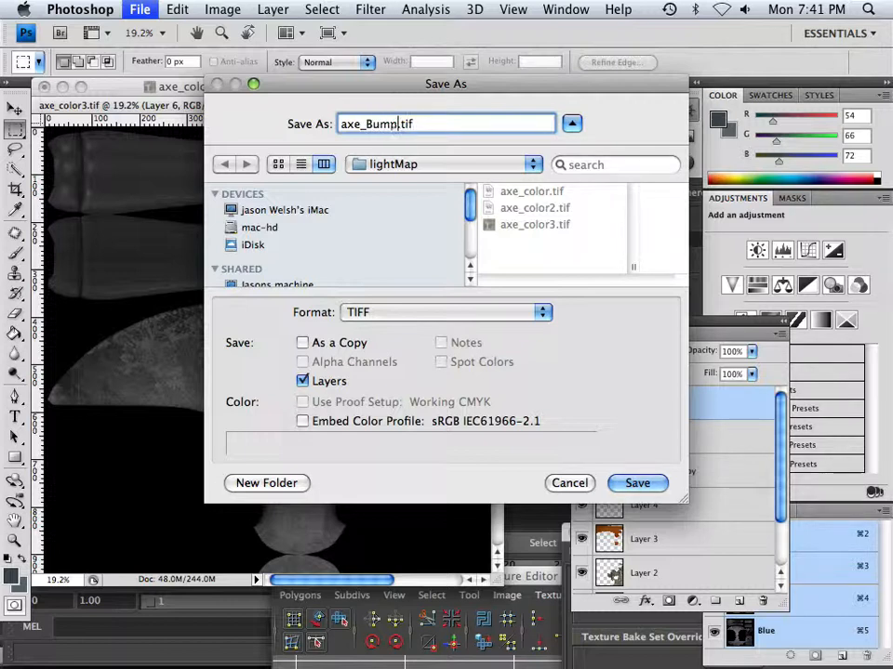
mouse_move(636, 484)
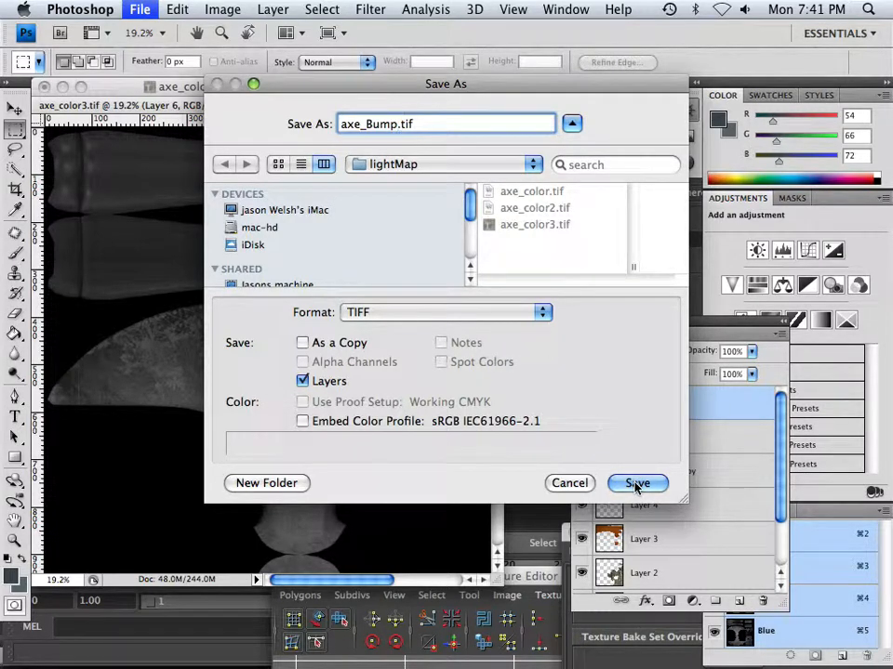
click(636, 483)
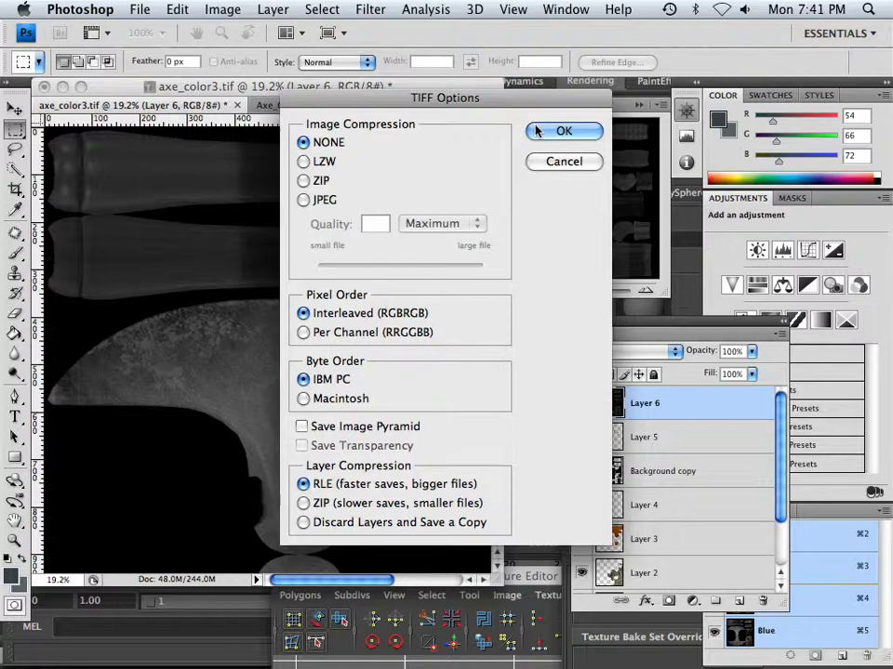
click(564, 130)
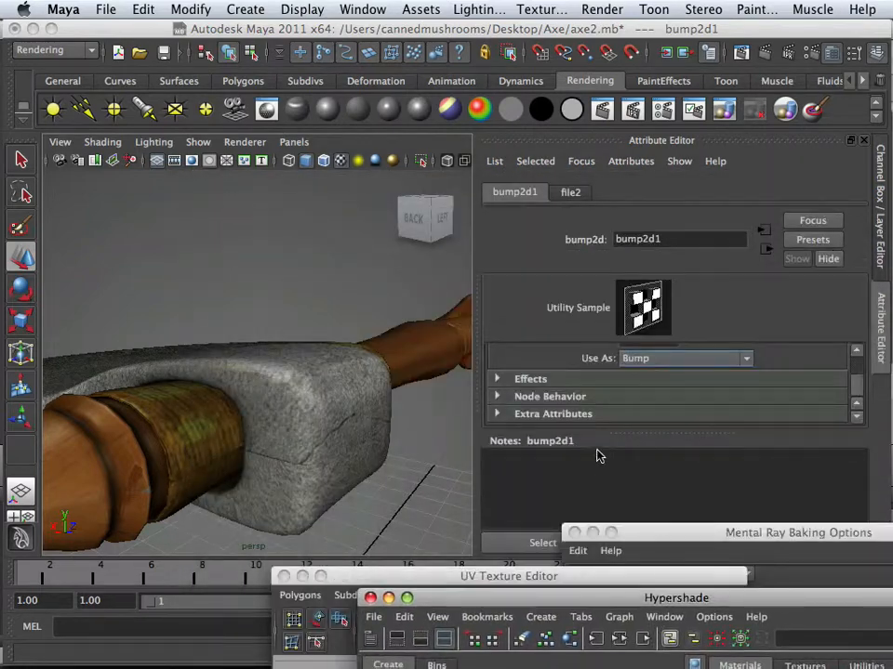
mouse_move(649, 476)
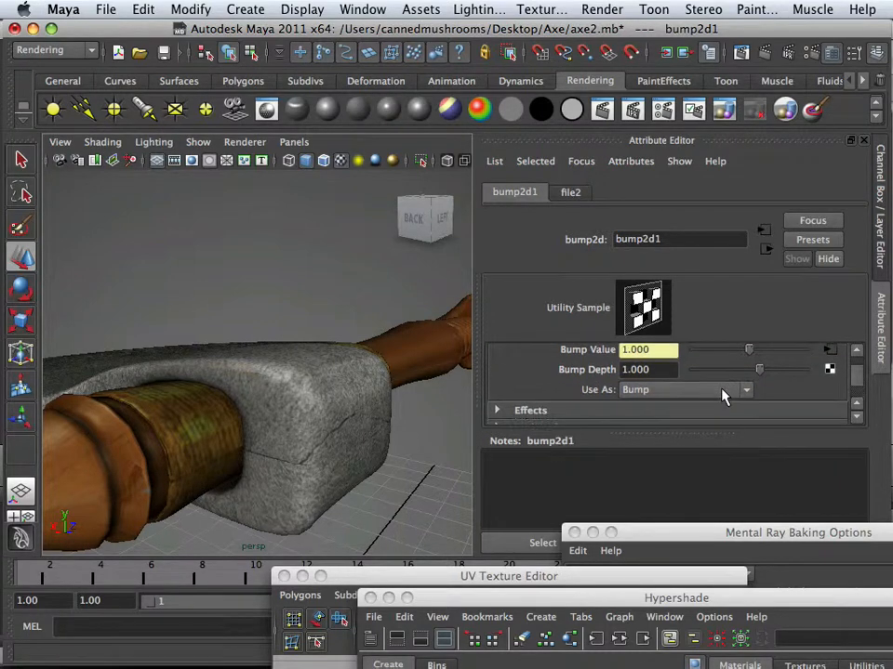
- Load axe_Bump.tif from the lightMap folder as the image for the bump2d1 file node
click(569, 192)
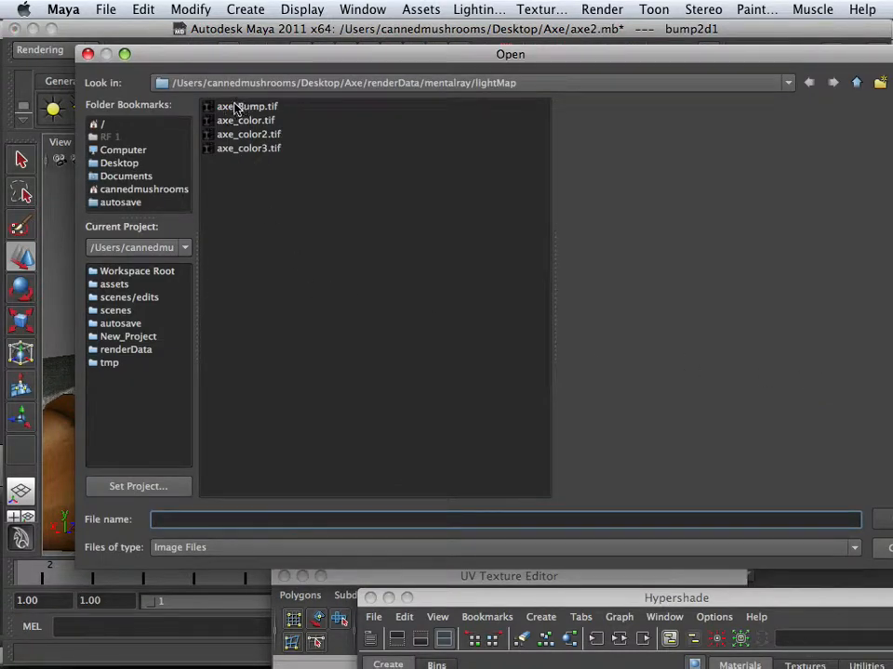
click(245, 106)
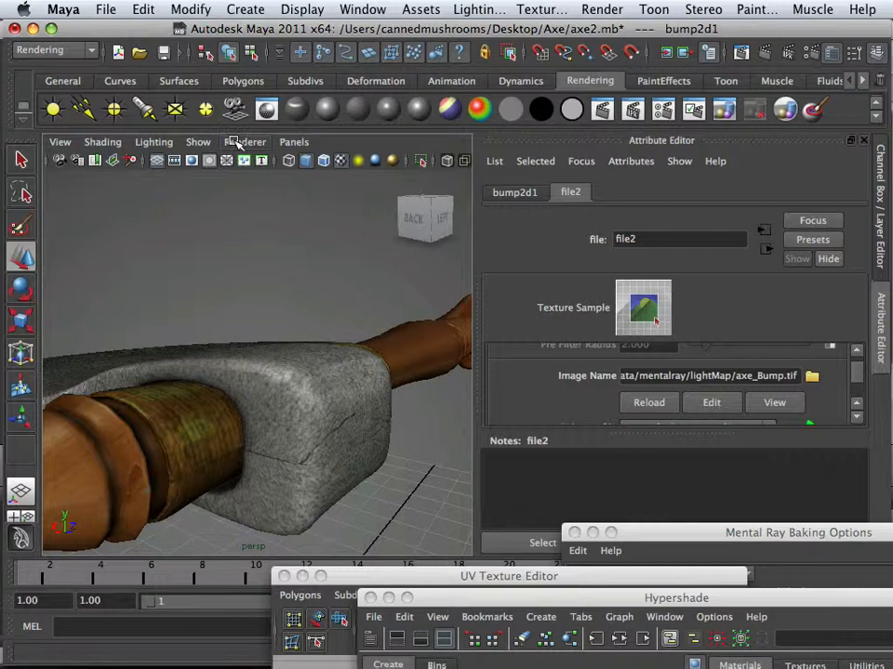
click(245, 142)
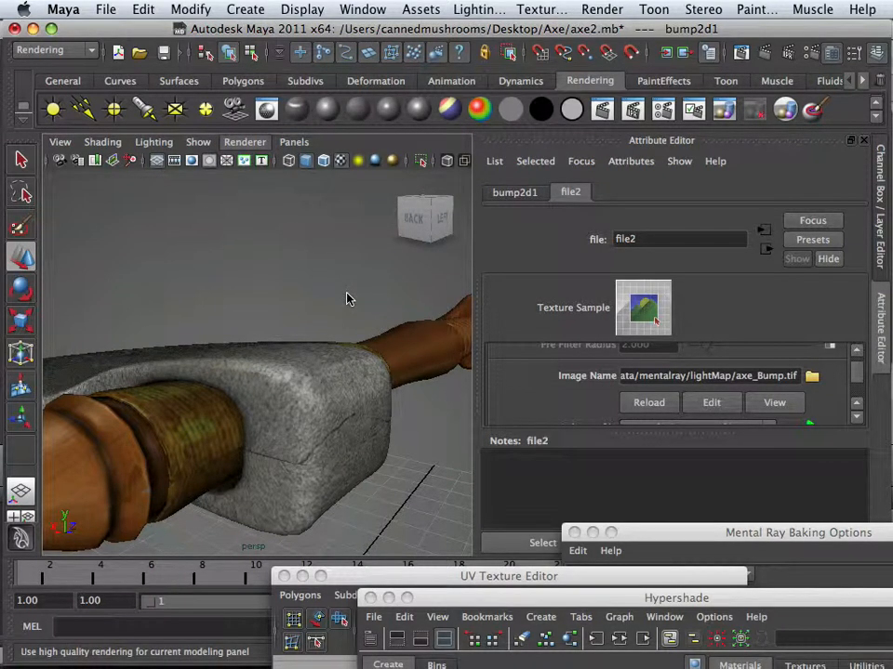
mouse_move(362, 310)
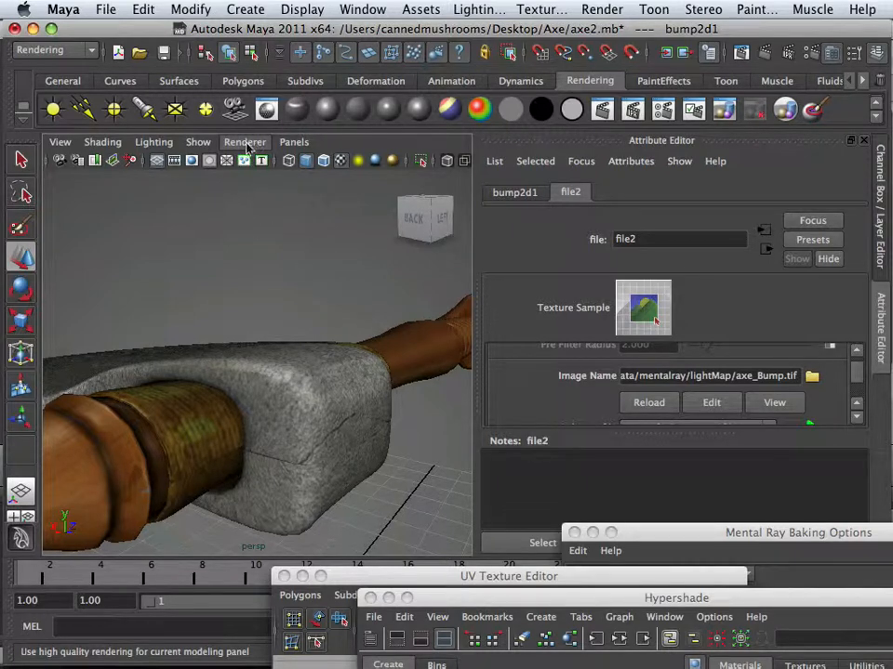
mouse_move(256, 195)
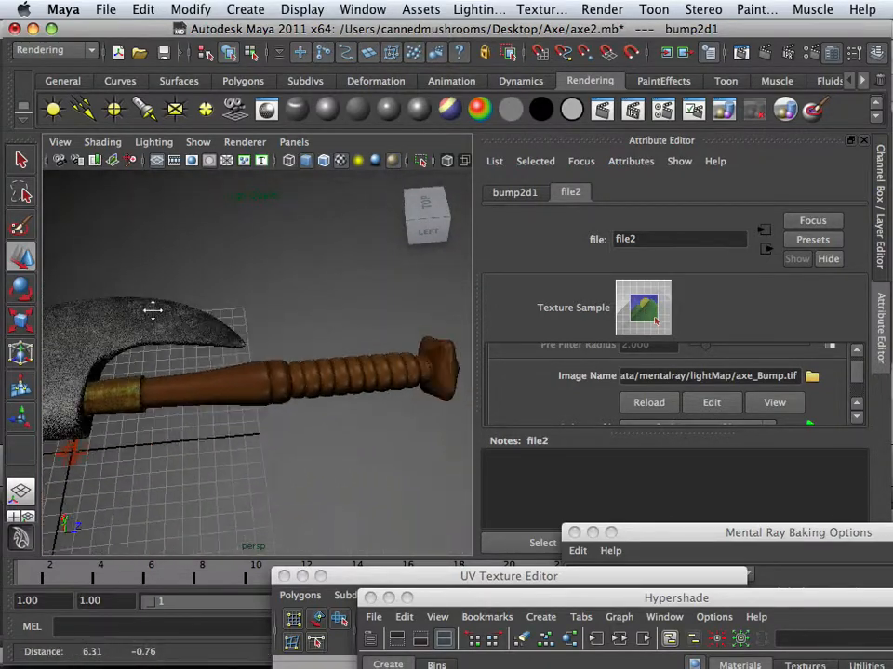
- Set bump2d1's Bump Depth to 0.250 and inspect the axe handle and head in the viewport
drag(153, 312, 302, 361)
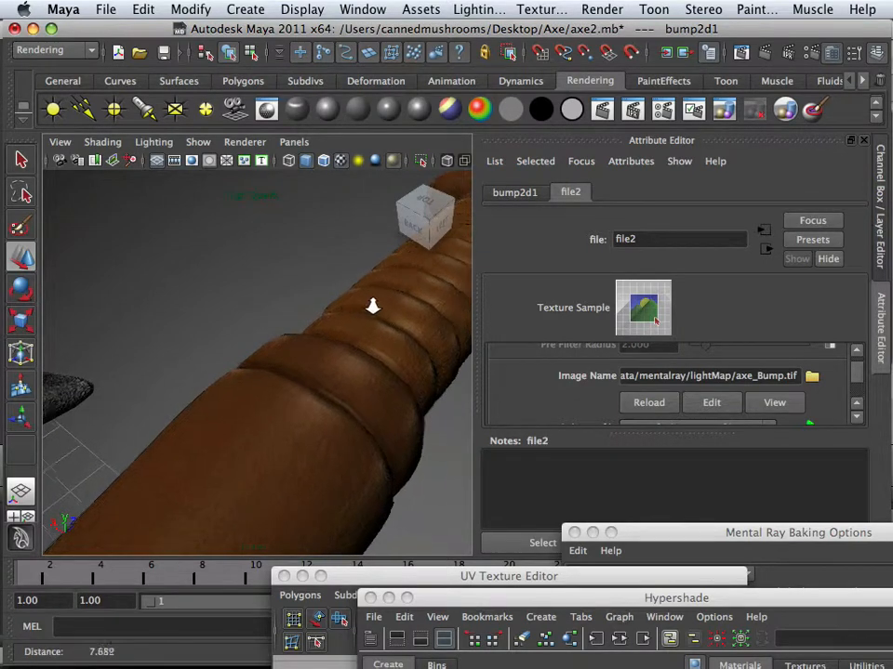
click(513, 192)
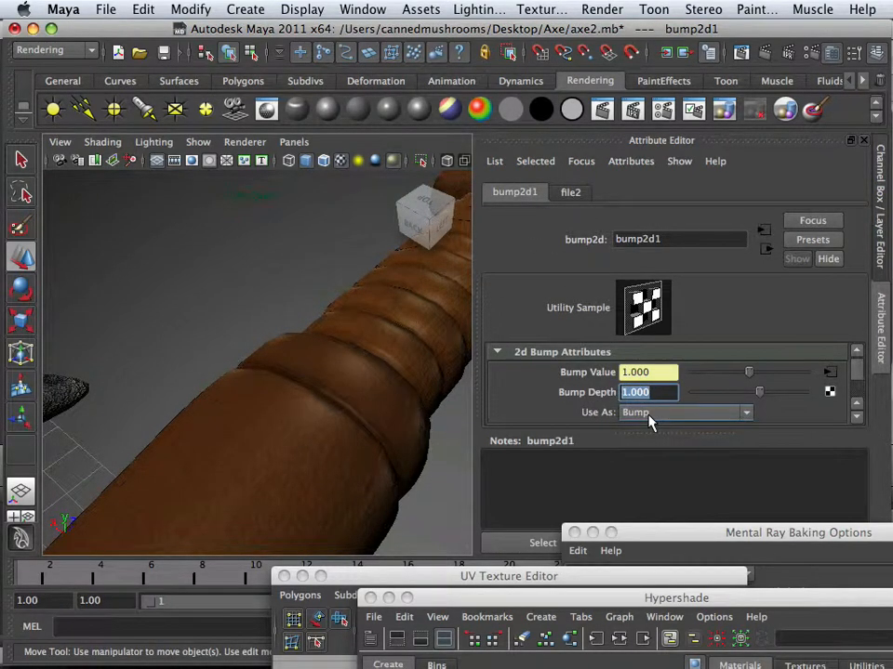
click(649, 391)
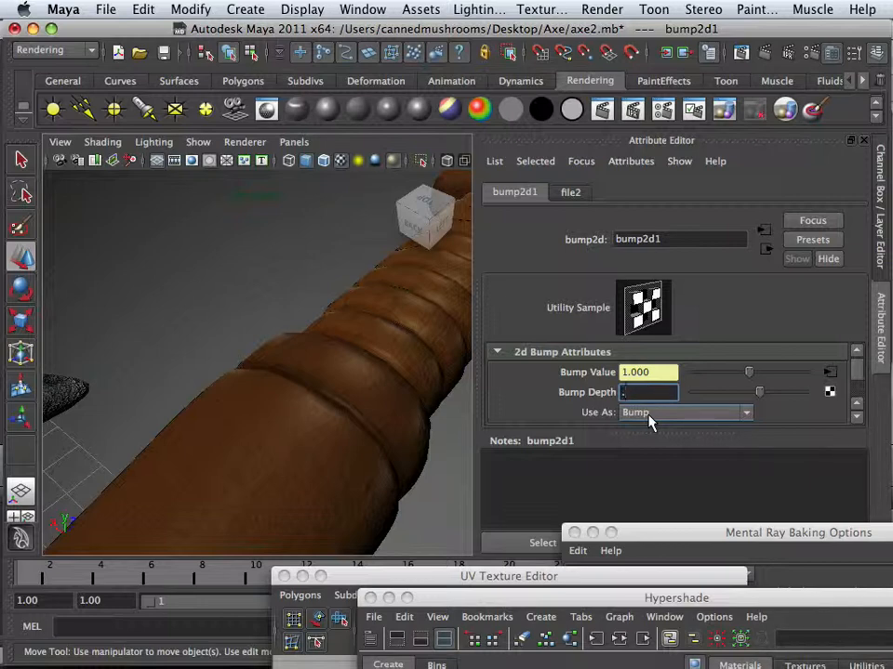
text(0.250)
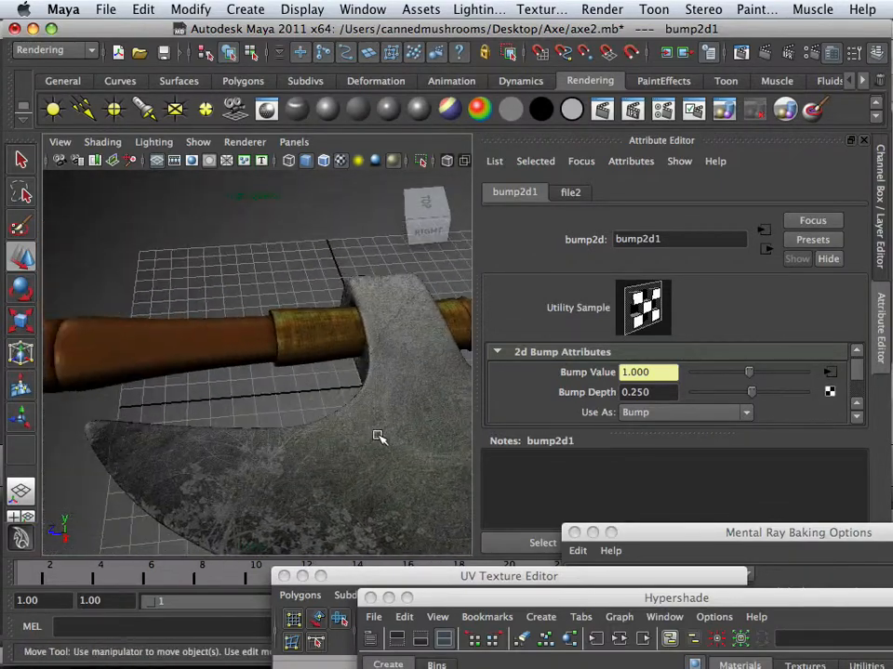
drag(380, 437, 134, 420)
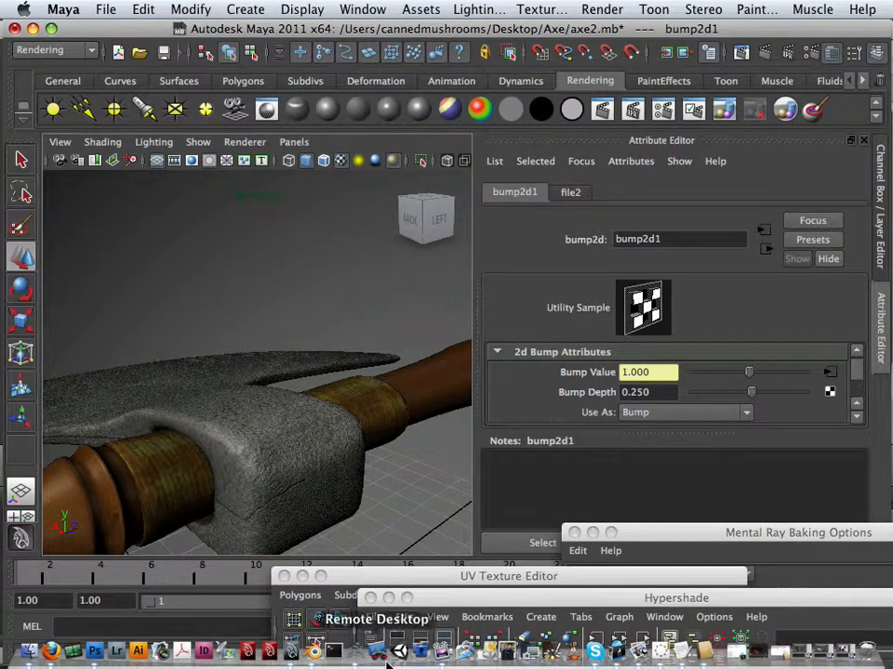
mouse_move(93, 651)
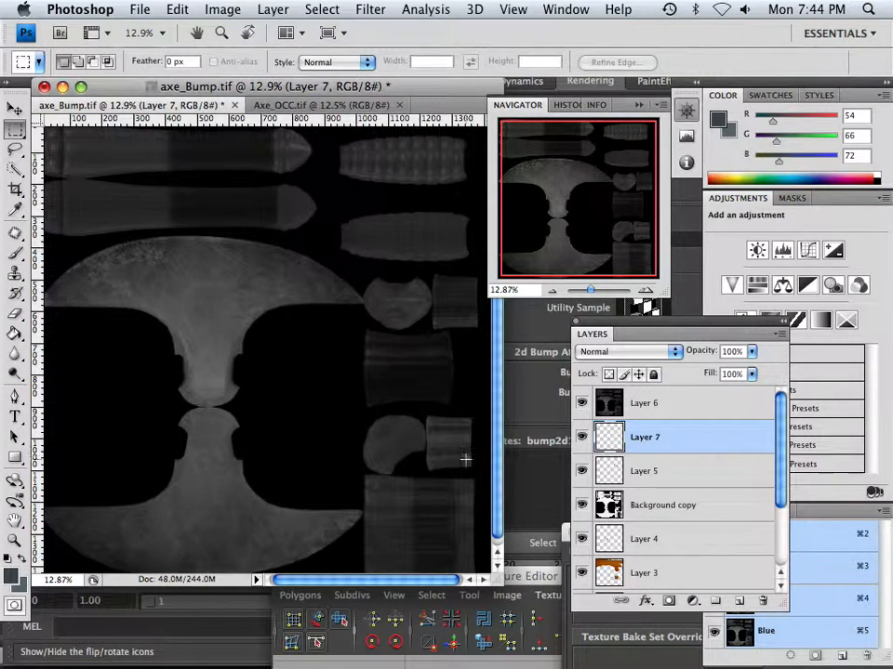
- Pick a mid gray for the new Layer 7 beneath Layer 6 and lower Layer 6's opacity to 78%
click(15, 525)
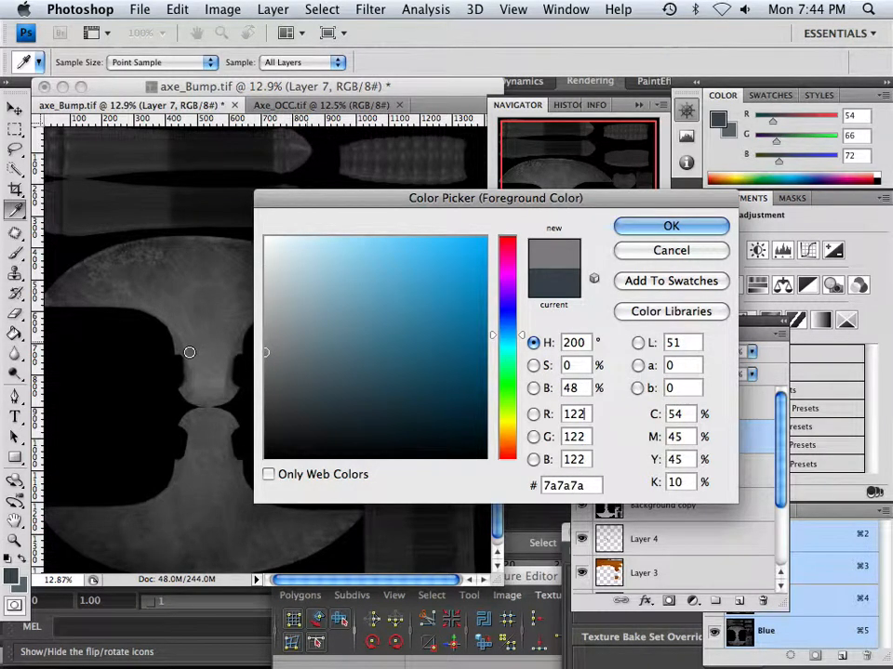
click(534, 389)
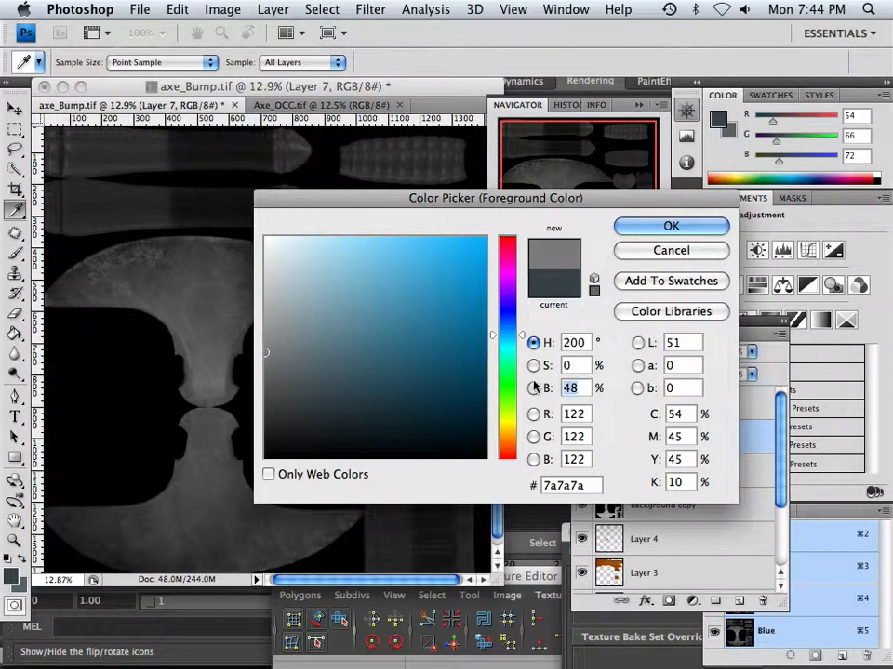
click(669, 227)
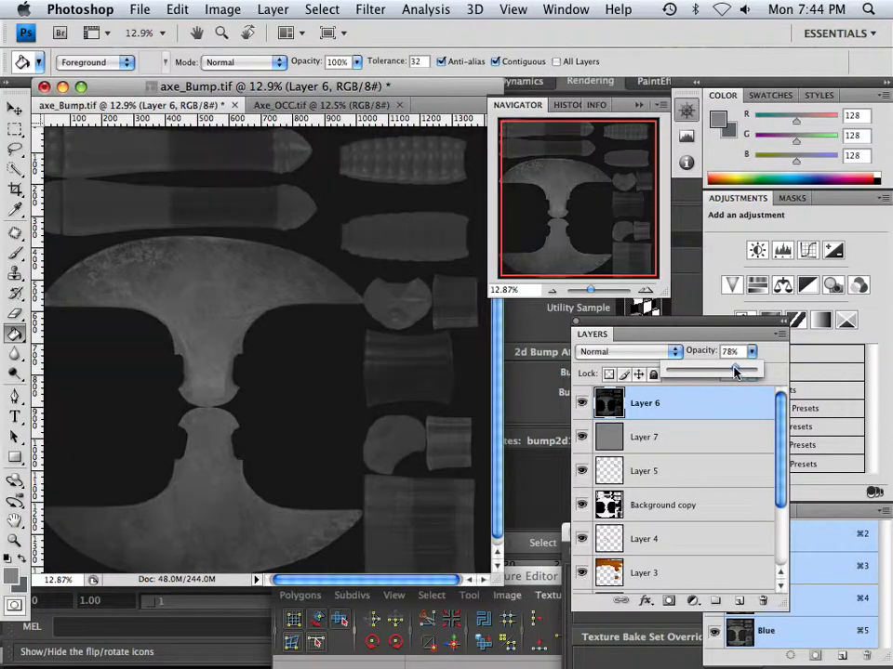
drag(729, 370, 740, 370)
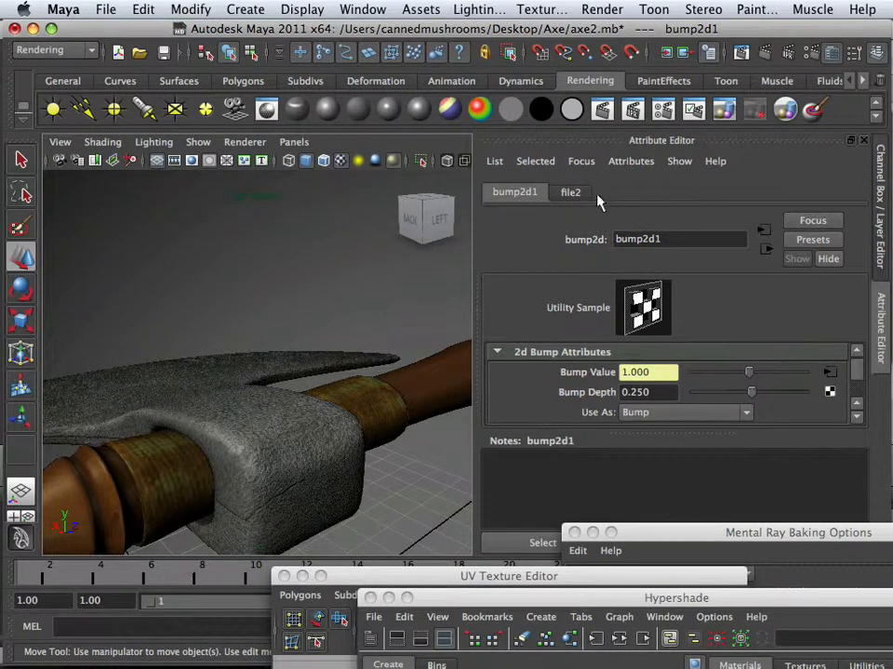
- View the file2 texture settings, then select the axe to show its lambert7 material
click(569, 192)
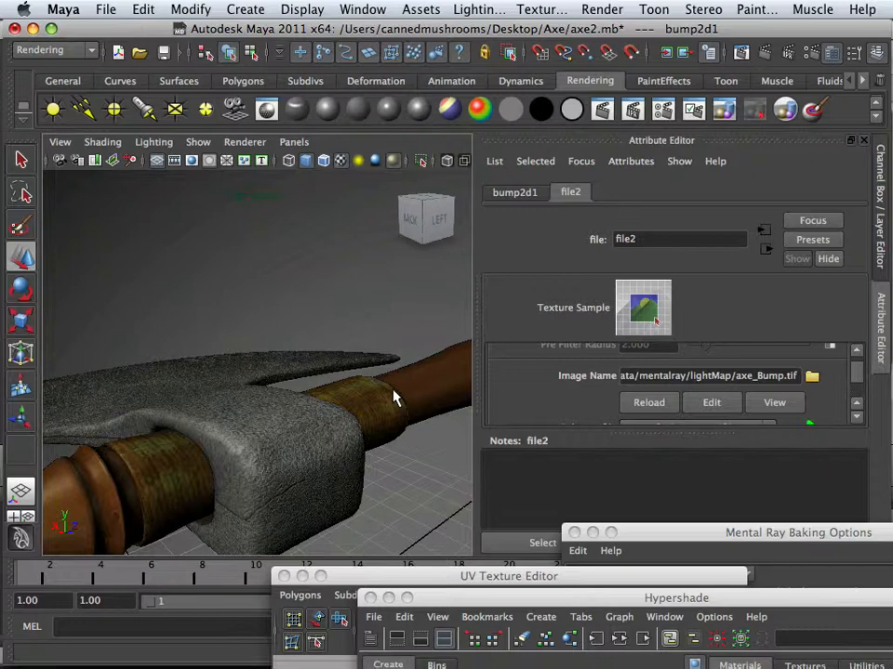
mouse_move(302, 455)
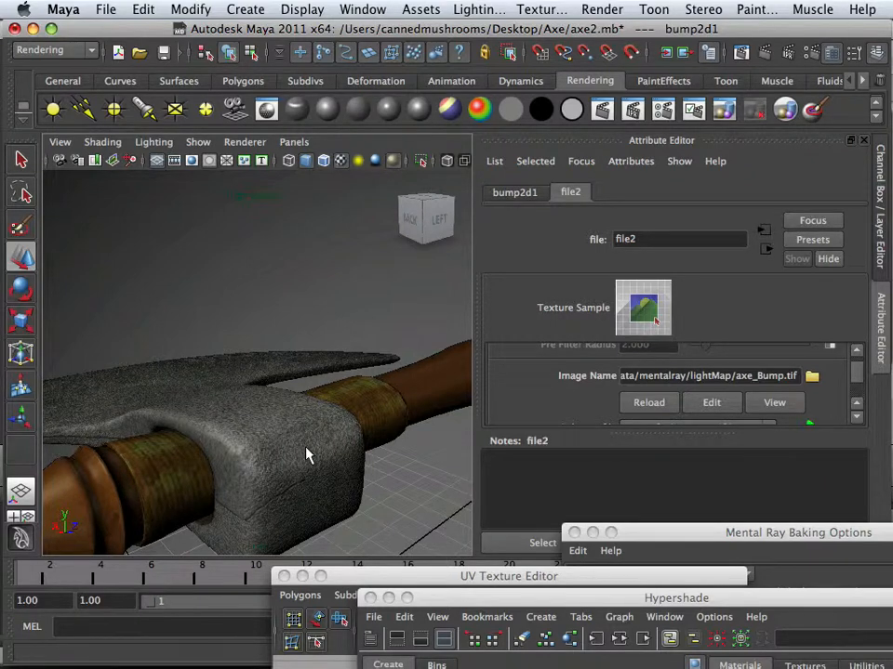
mouse_move(301, 456)
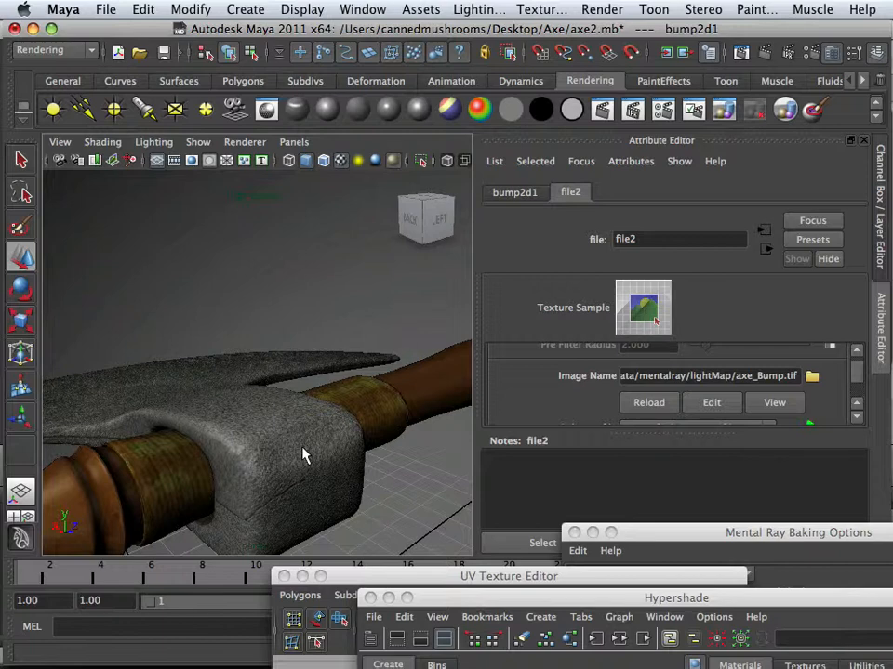
mouse_move(316, 458)
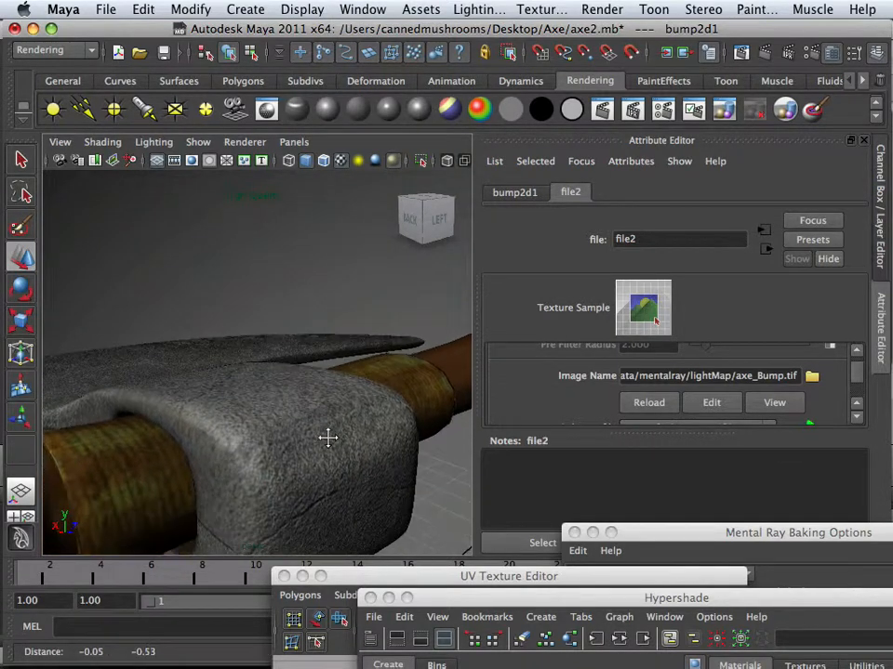
click(514, 191)
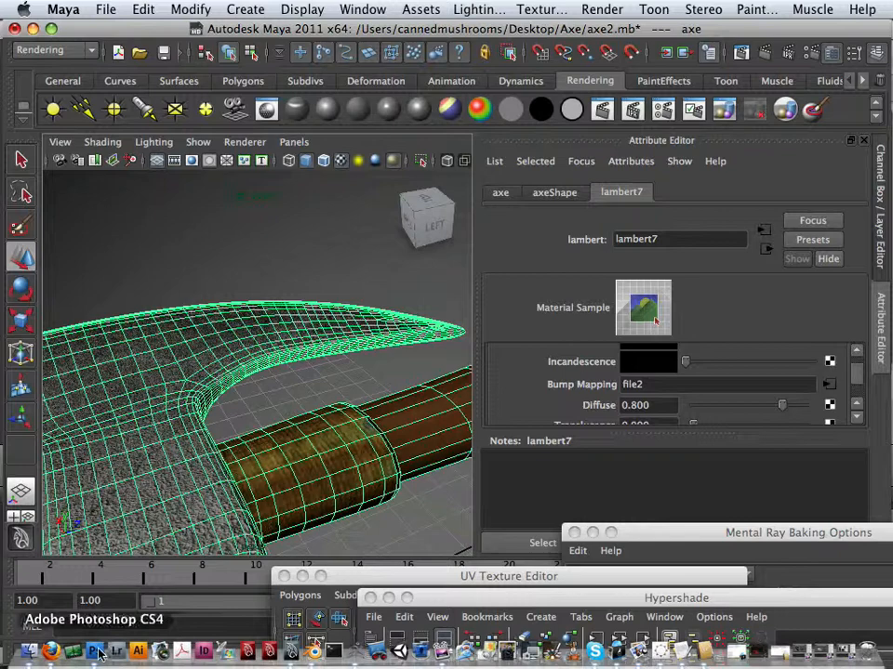
- Return to the bump document and settle Layer 6's opacity at about 61%, ready to save
click(93, 651)
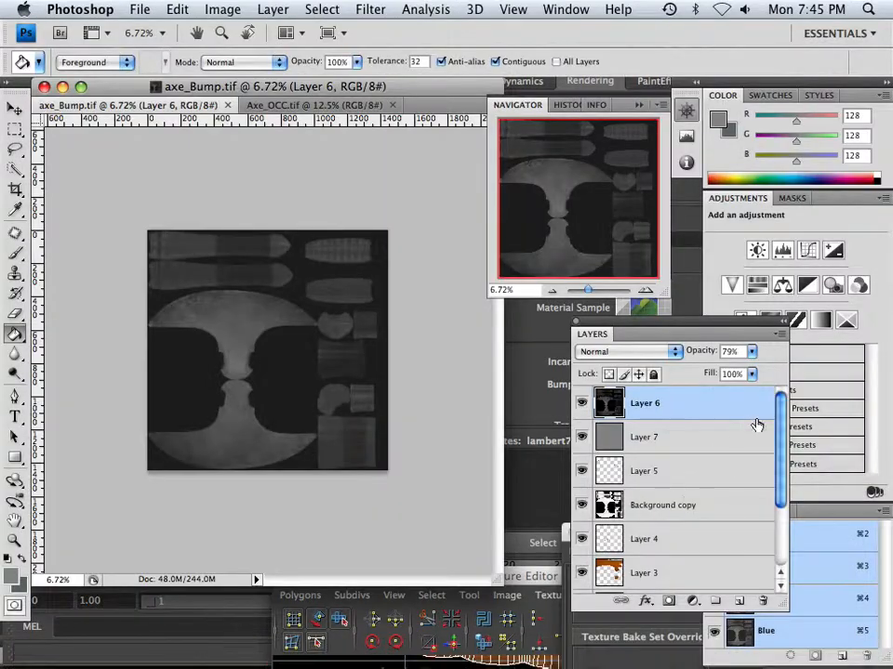
drag(748, 350, 725, 372)
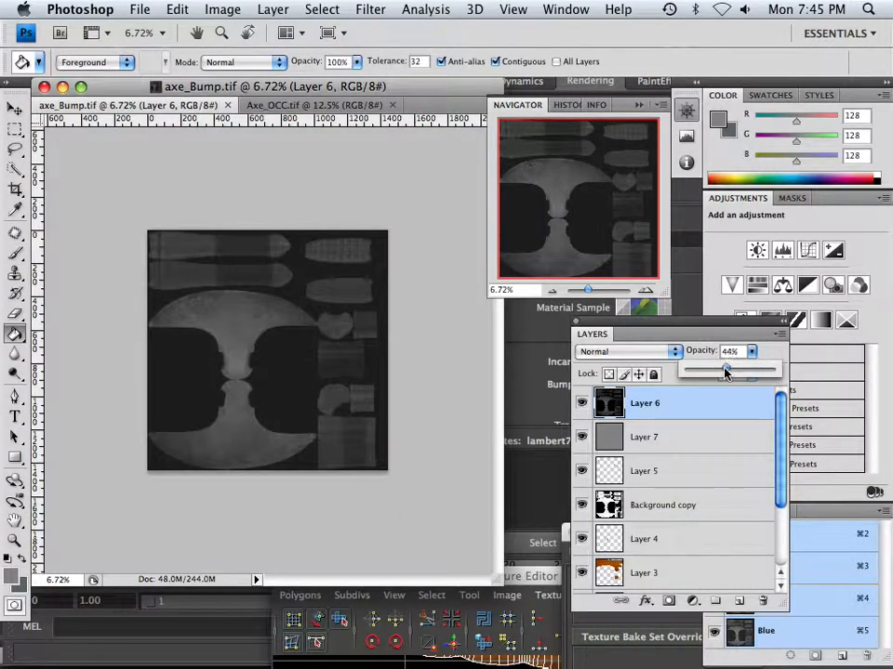
drag(722, 372, 733, 372)
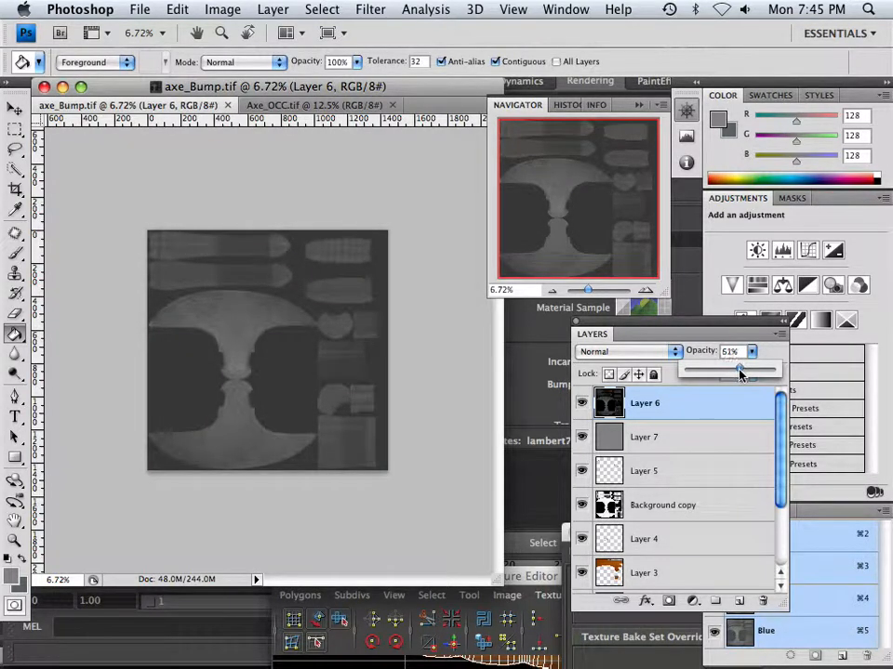
drag(737, 370, 740, 370)
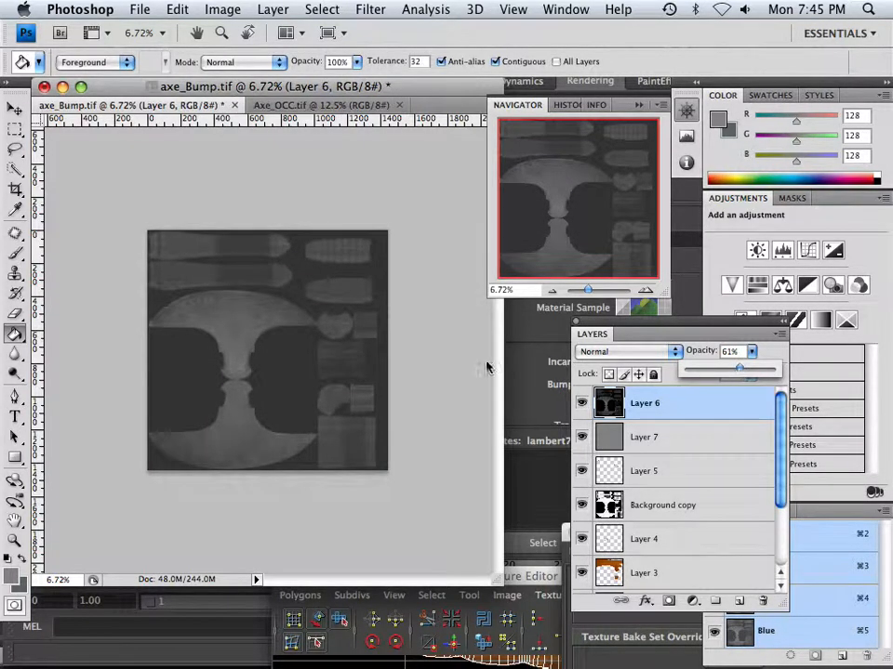
click(140, 7)
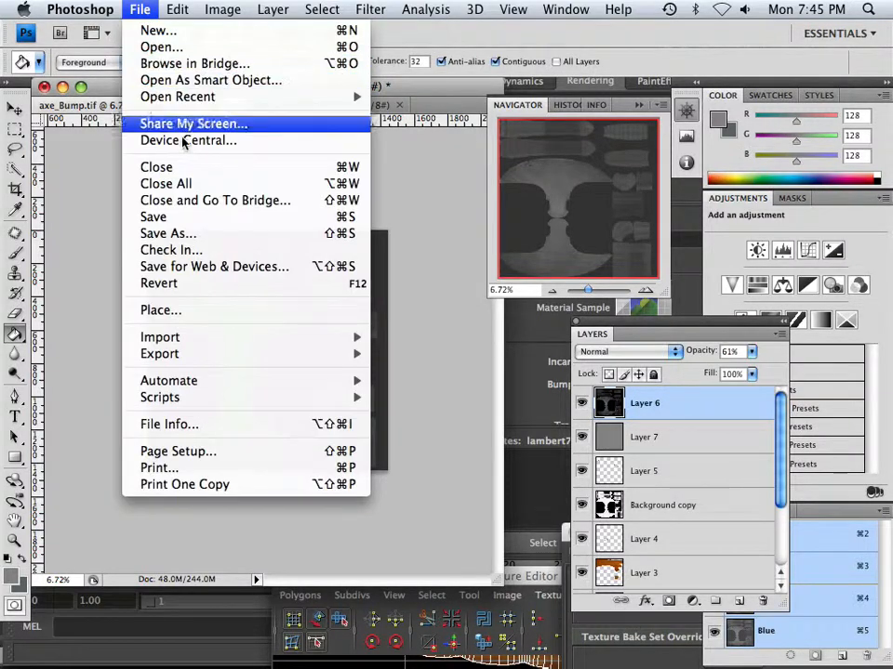